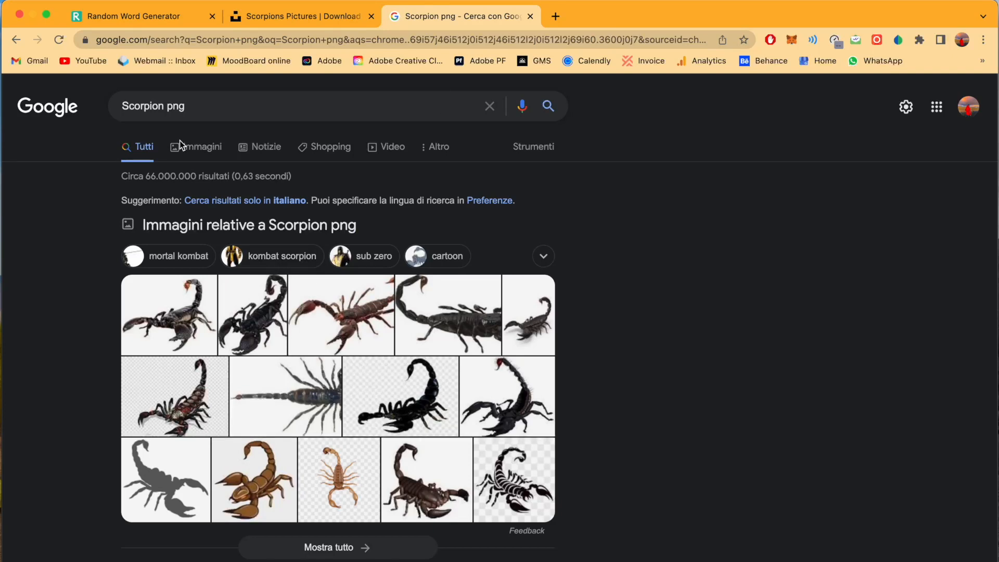
Show image-only results for 'Scorpion png' and preview the large black scorpion from pngimg.com
left_click(202, 147)
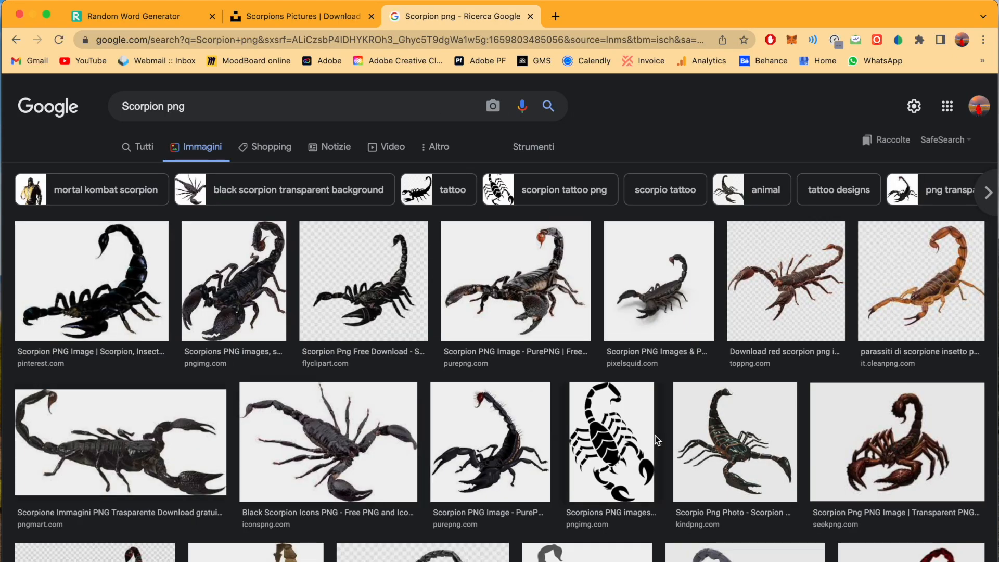
scroll("down", 3)
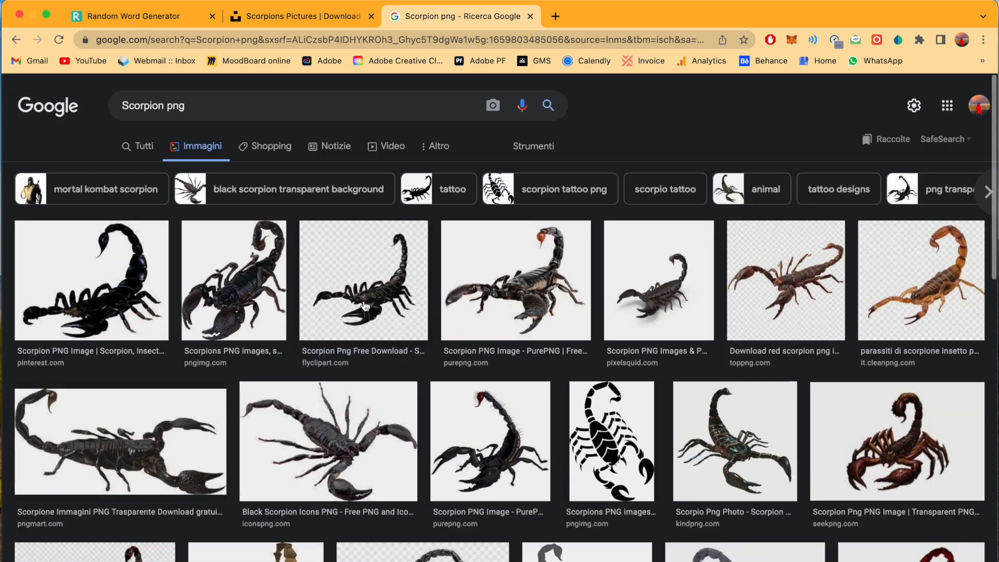
left_click(233, 280)
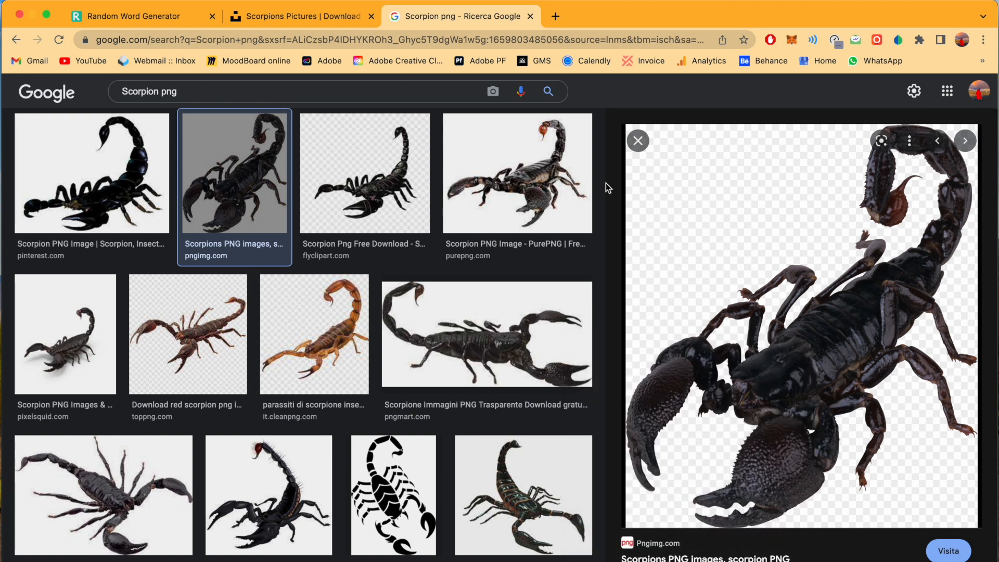
mouse_move(219, 349)
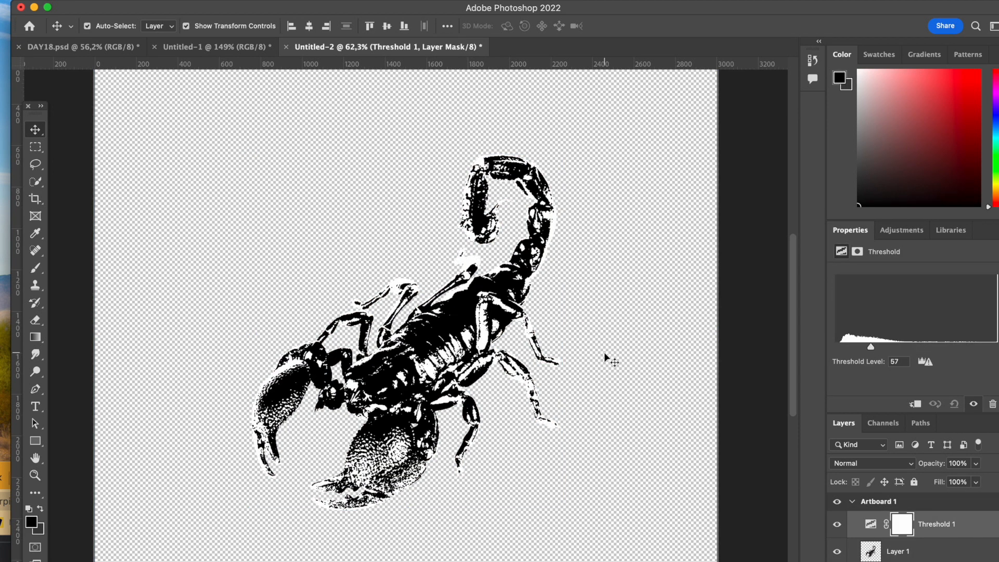
Ring the scorpion with ellipses and set 'Expedition' in Carol Gothic along the inner circle path
left_click(35, 441)
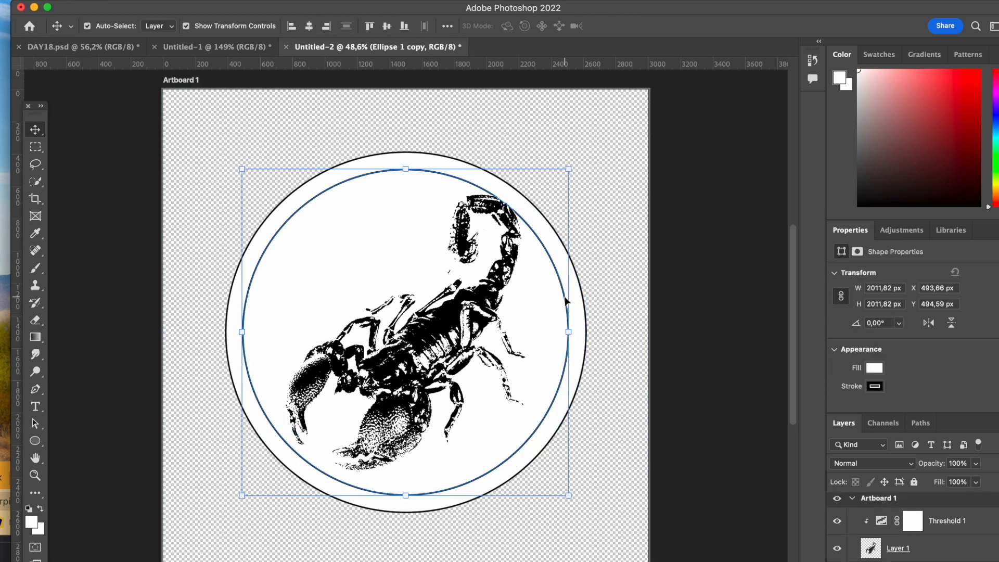
left_click(35, 406)
type("SCORPION")
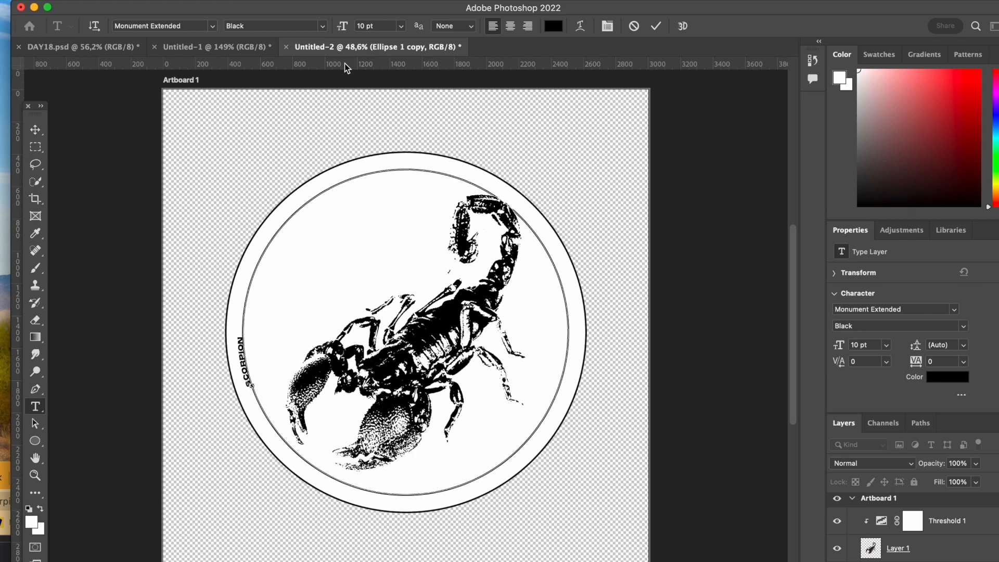
mouse_move(344, 66)
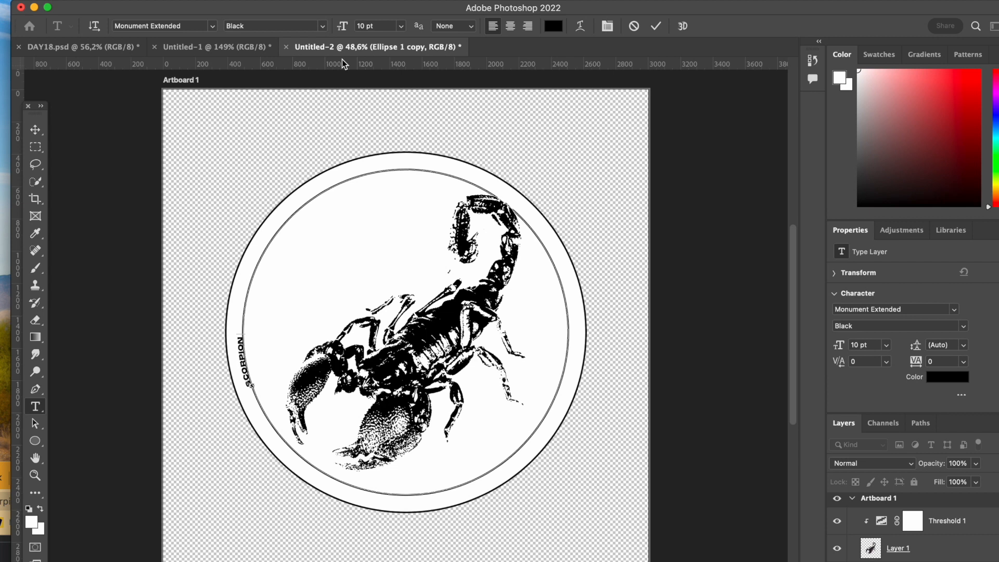
type("EXPEDITI")
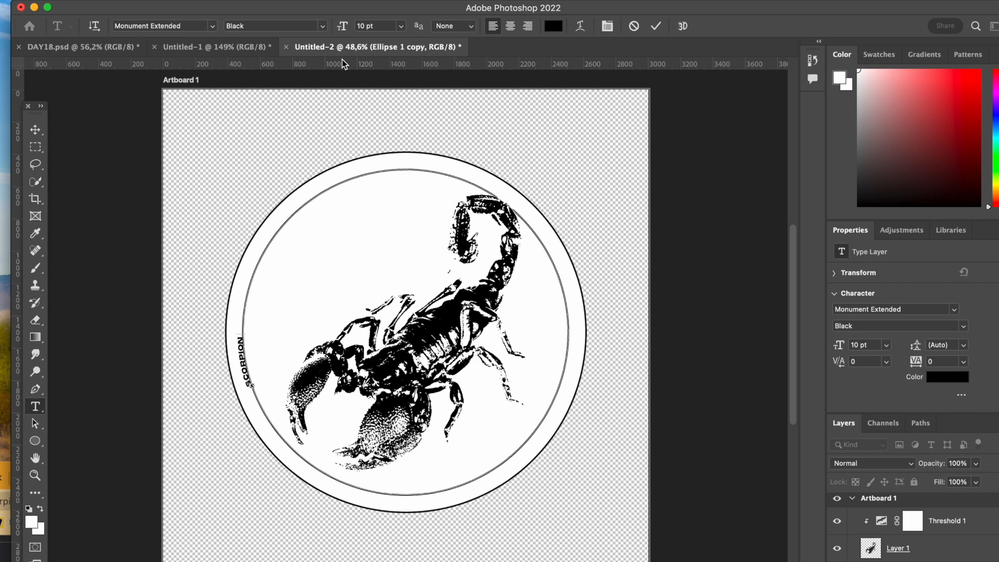
type("EXPEDITION")
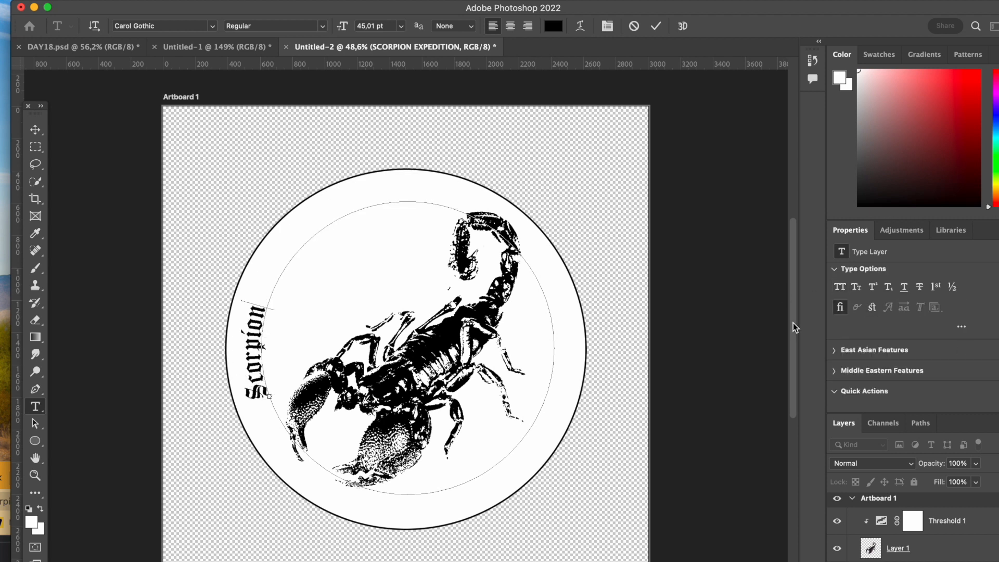
type("Expedition")
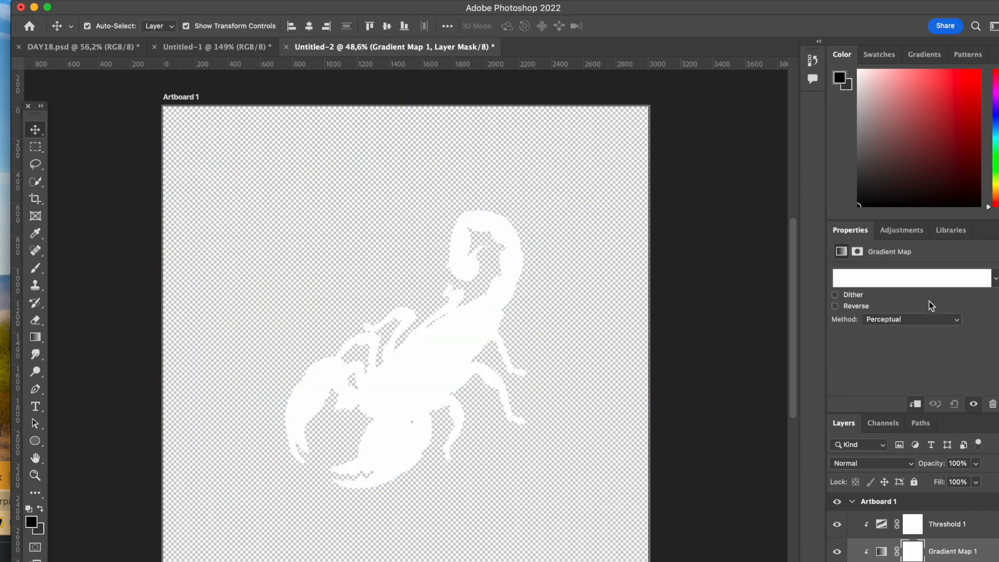
Inspect a stop colour in the Gradient Map's Gradient Editor and cancel without changes
left_click(911, 277)
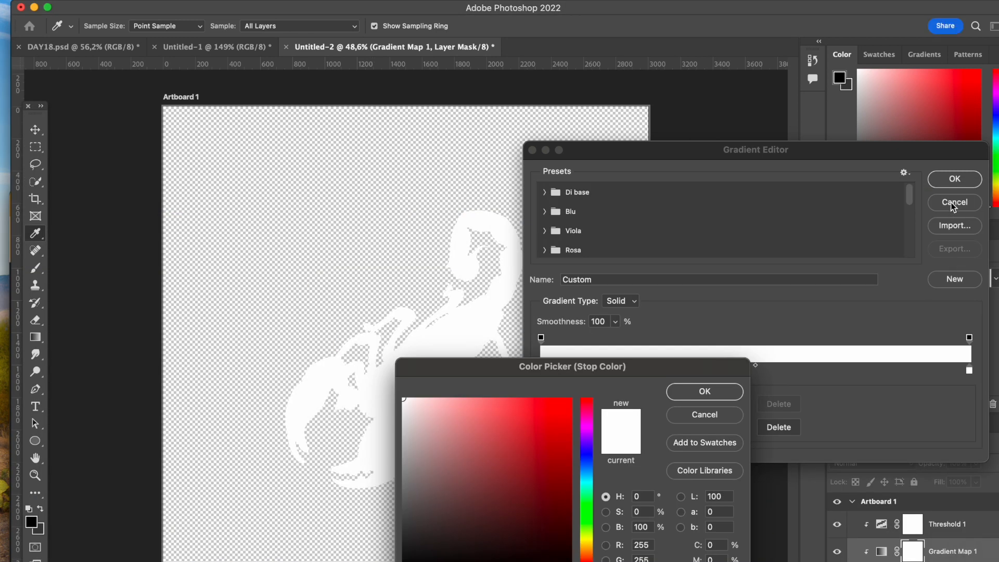
left_click(953, 202)
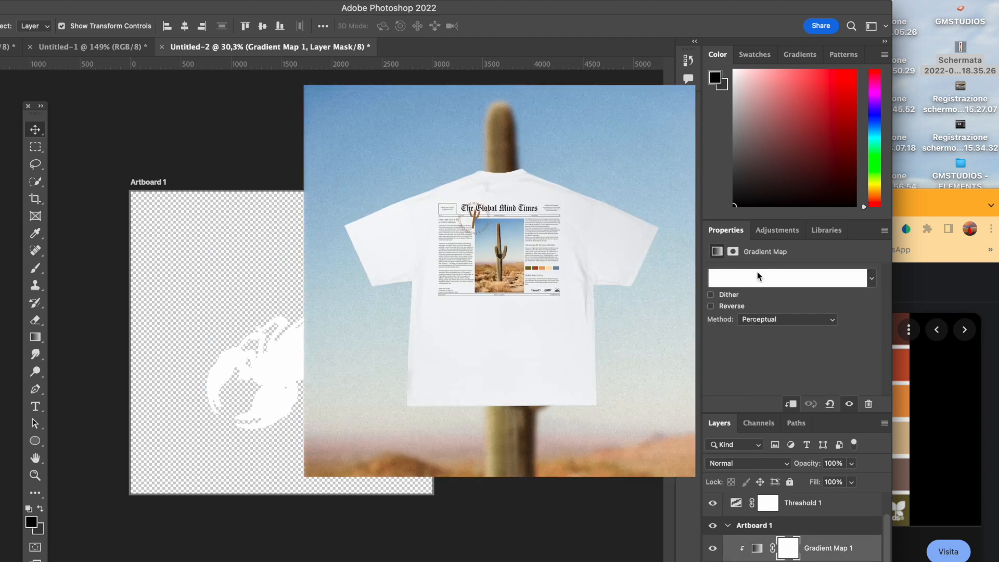
Place the six-swatch brown-orange palette screenshot at the right edge of Artboard 1
left_click(787, 277)
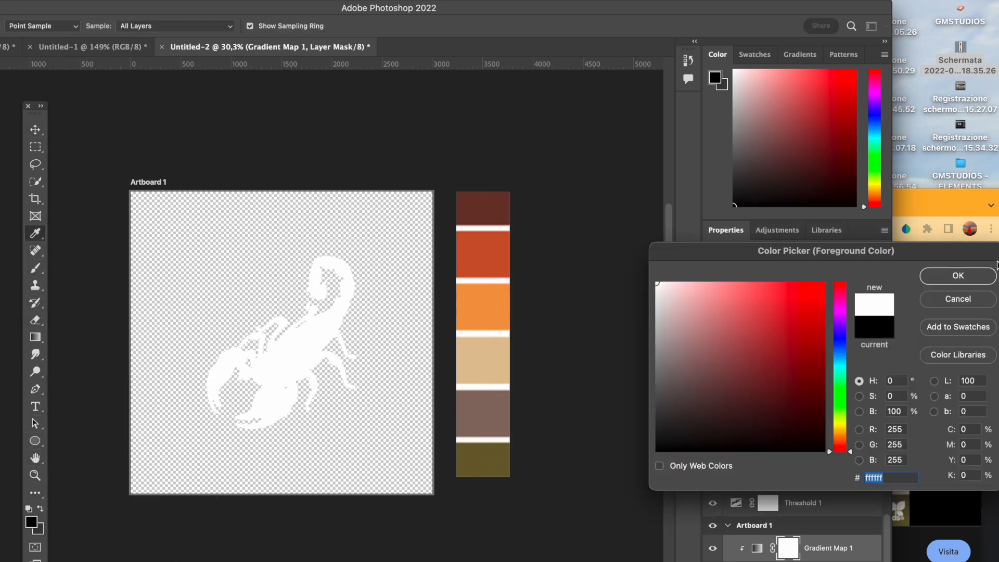
left_click(955, 275)
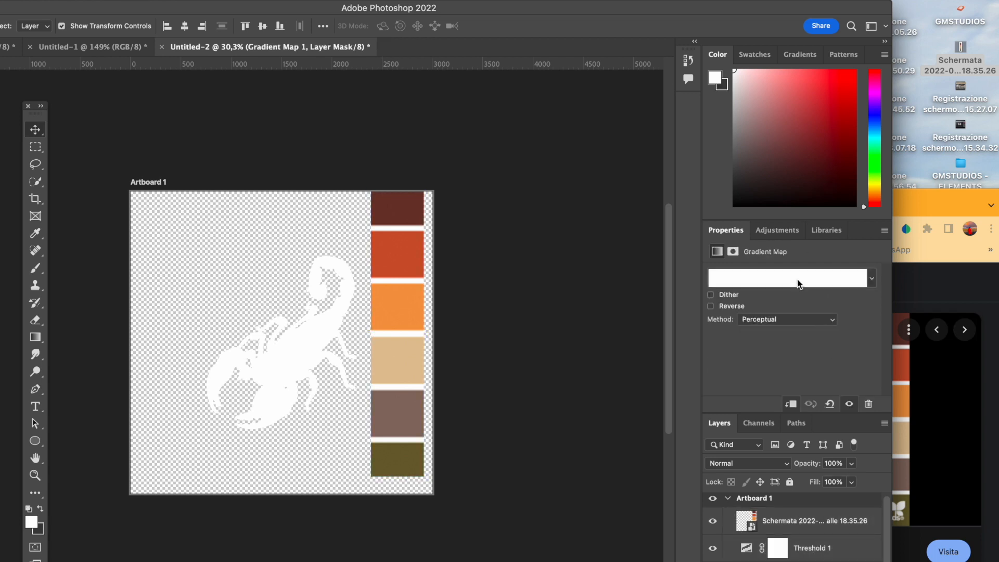
left_click(787, 277)
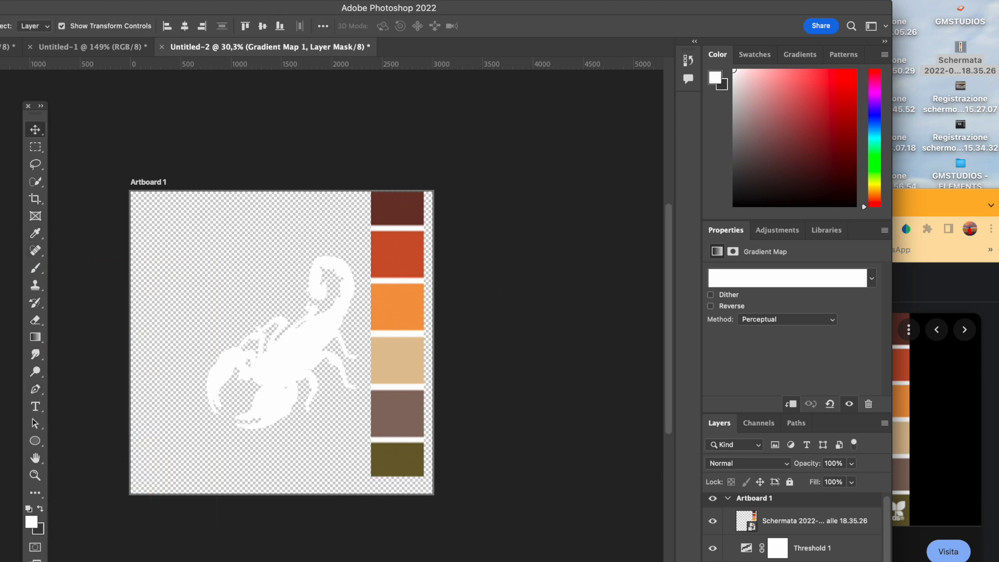
Probe the Gradient Map's left stop colour and a custom fill colour picker, leaving the gradient white to white
left_click(788, 277)
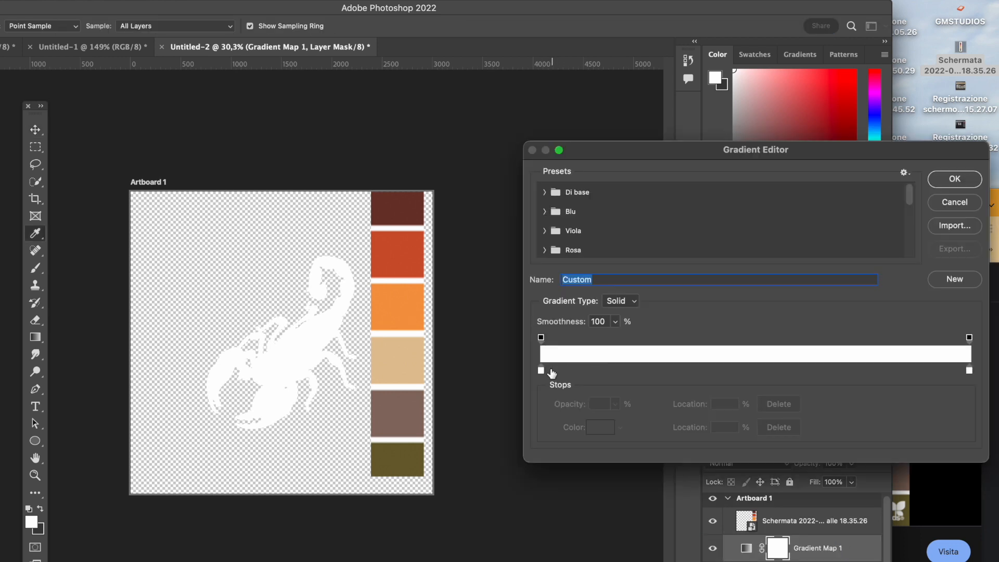
left_click(539, 370)
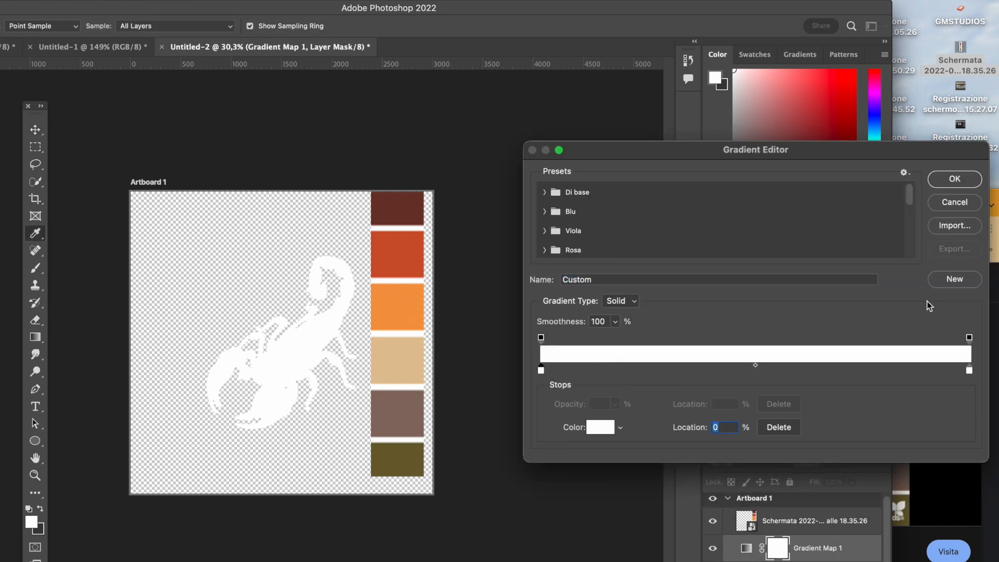
left_click(598, 427)
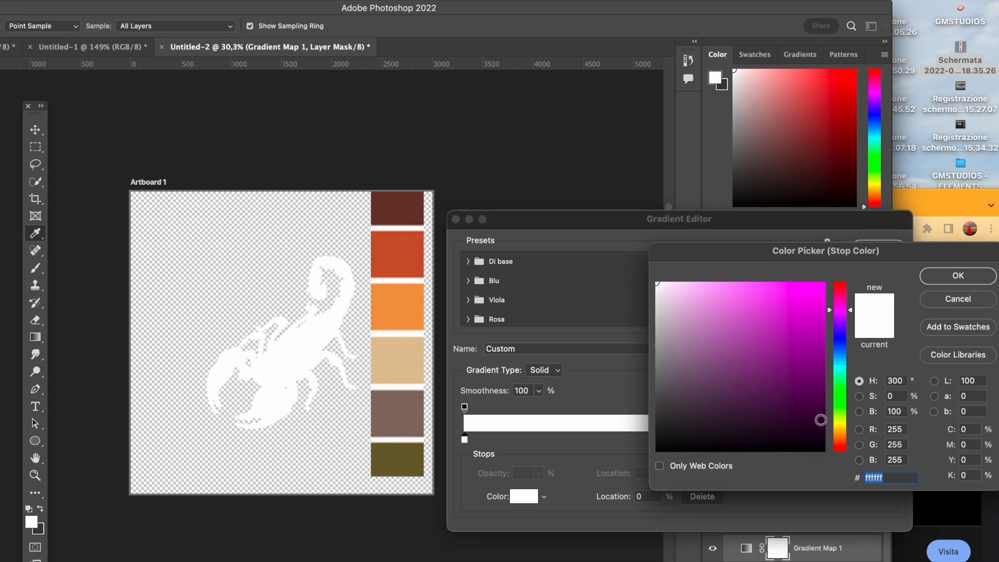
left_click(955, 275)
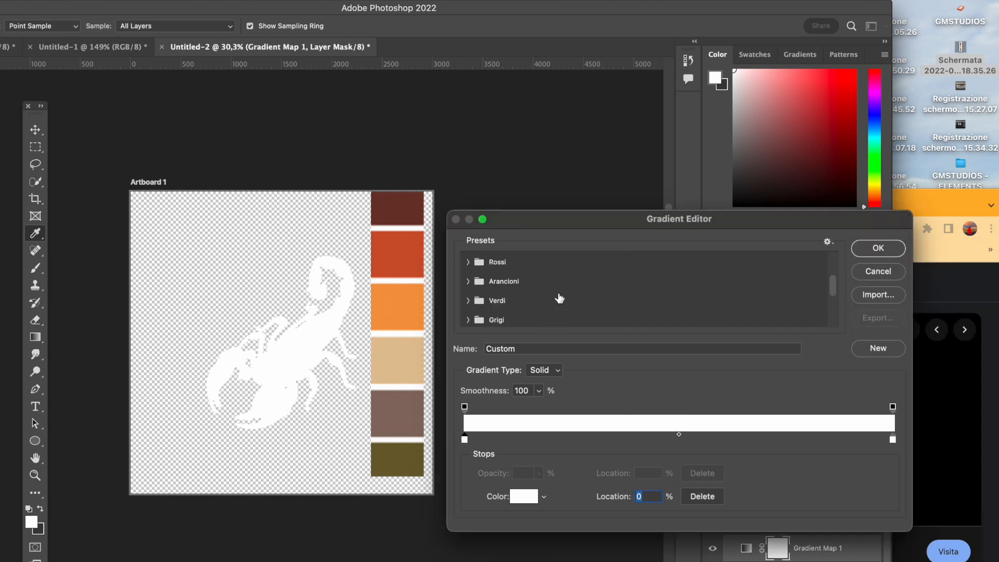
left_click(877, 248)
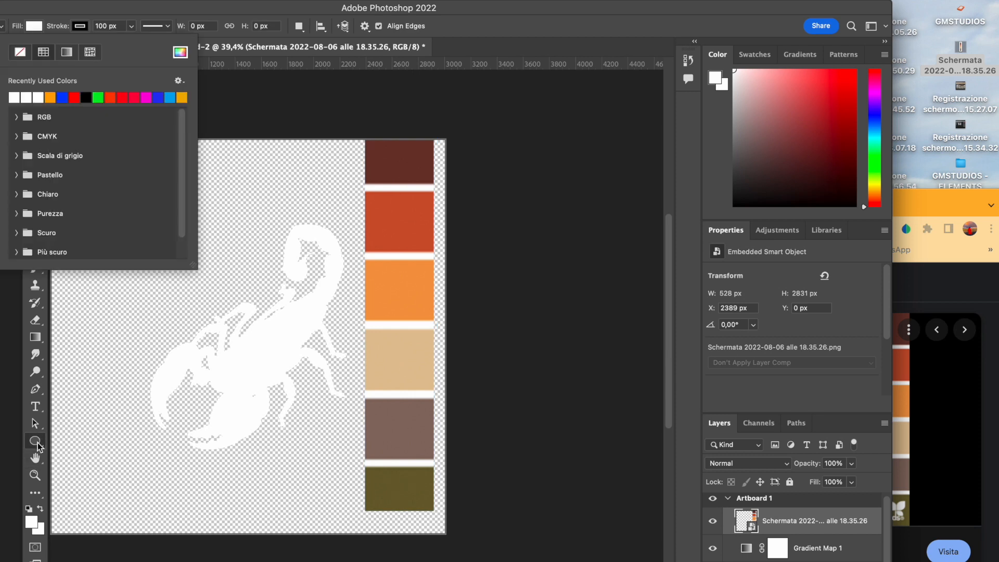
left_click(181, 52)
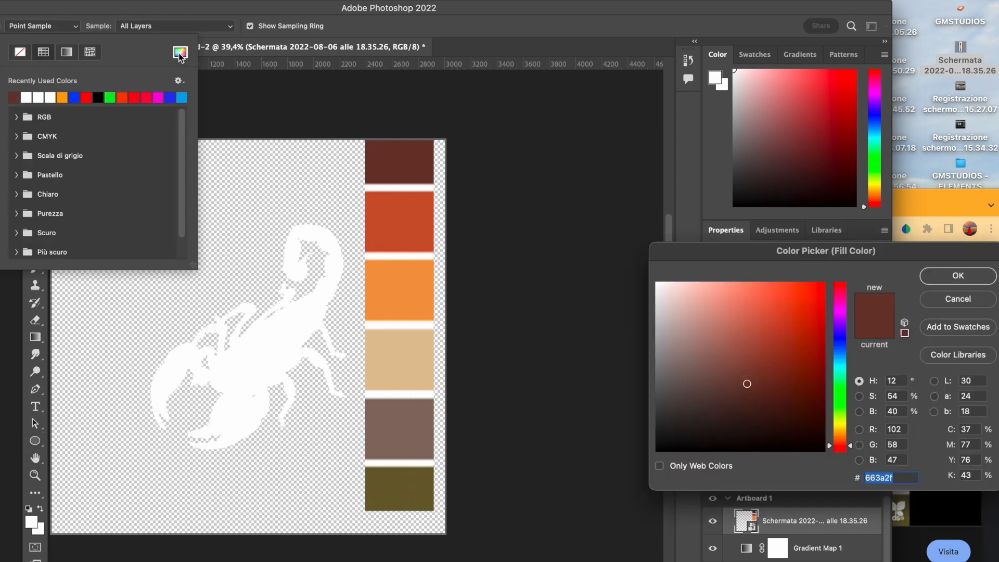
left_click(956, 275)
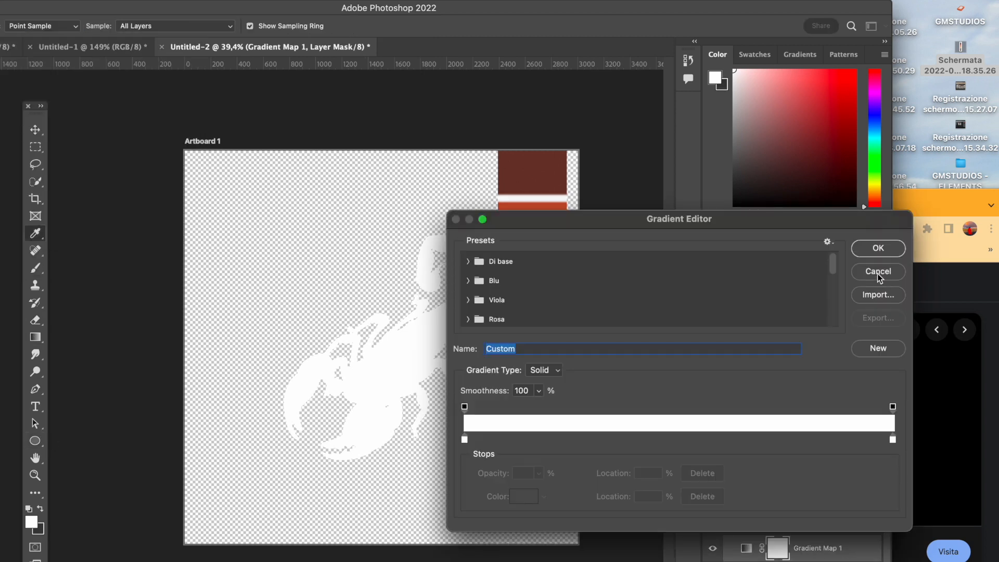
Set the gradient map's left stop to palette beige and right stop to red-orange, then apply it
left_click(877, 272)
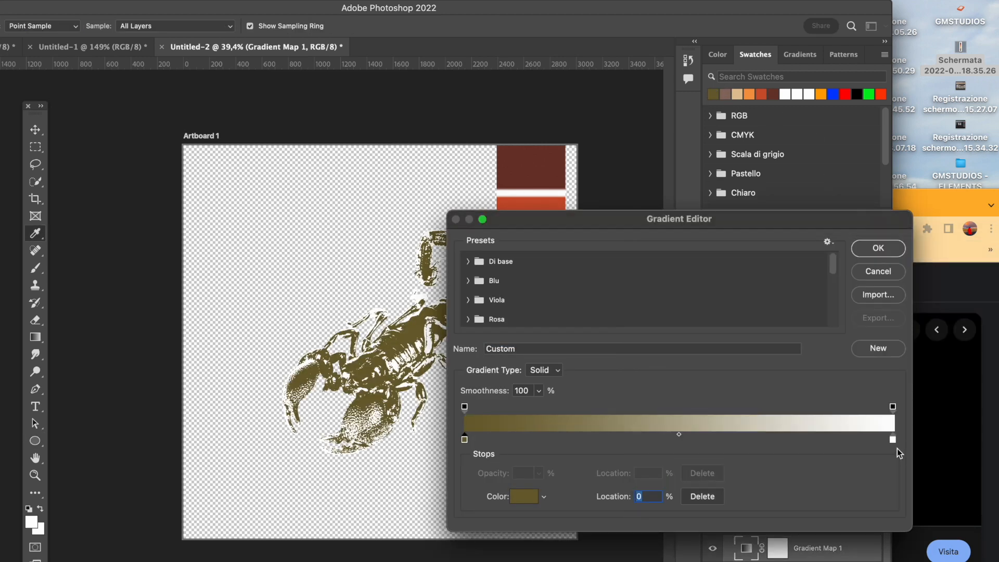
left_click(522, 496)
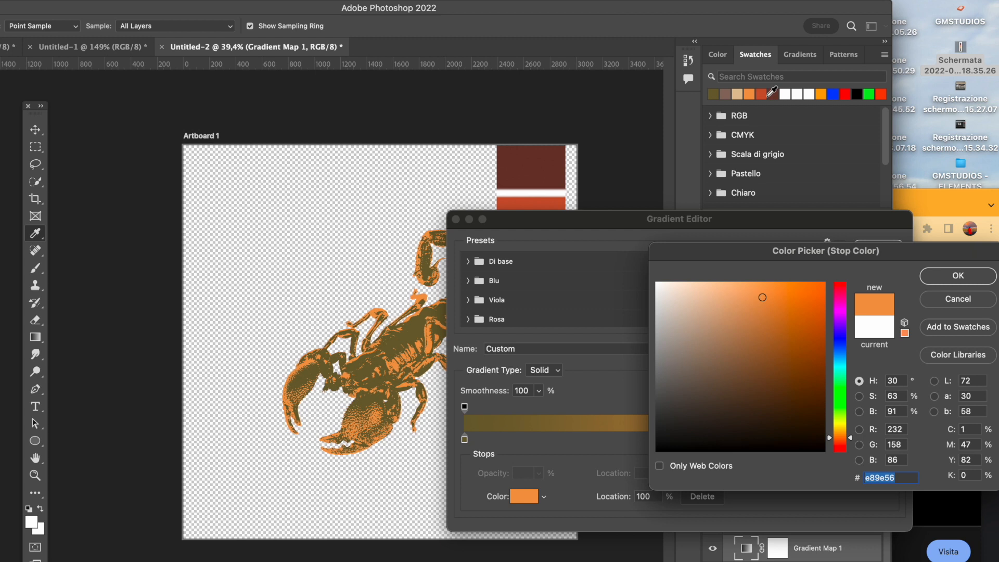
left_click(772, 324)
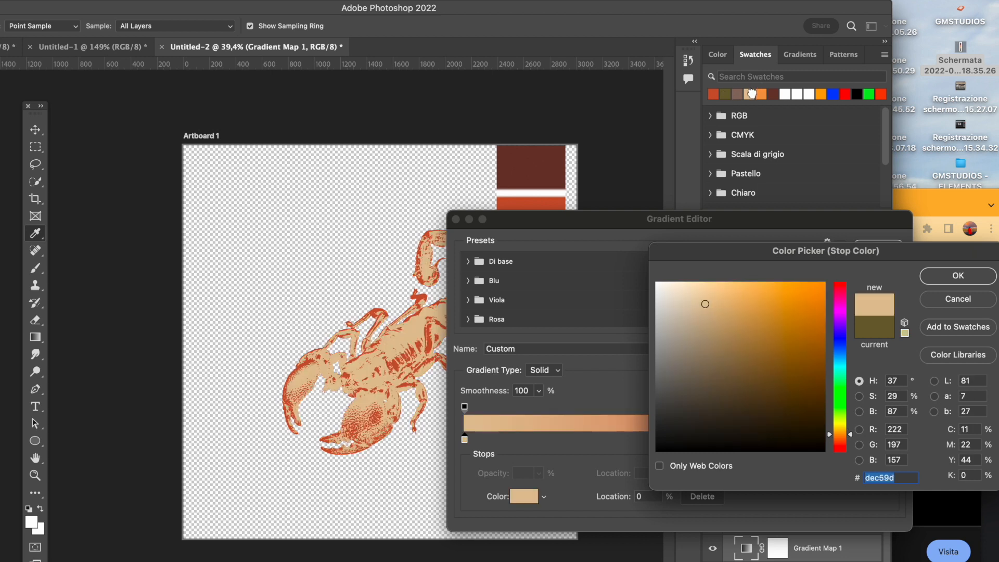
left_click(956, 275)
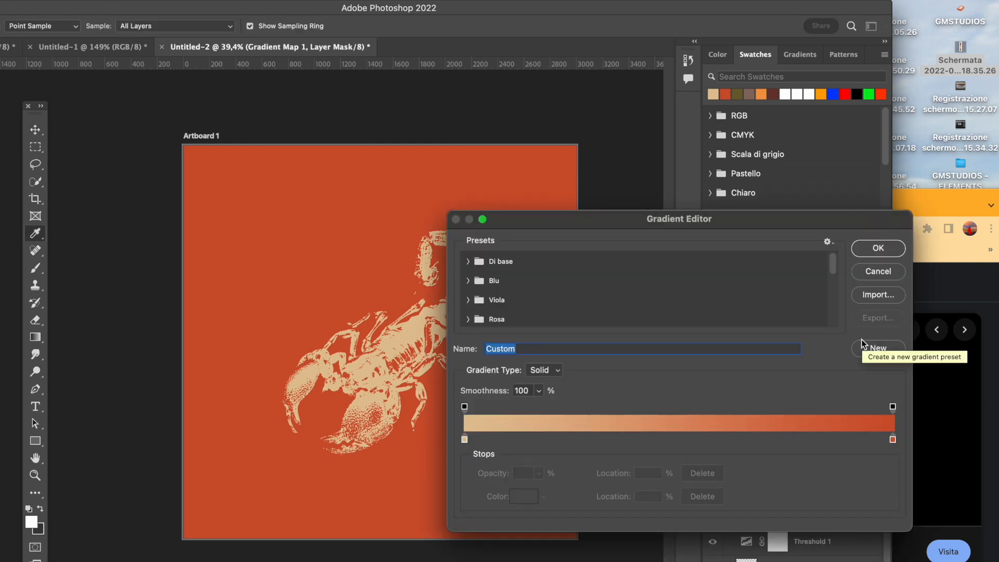
left_click(523, 496)
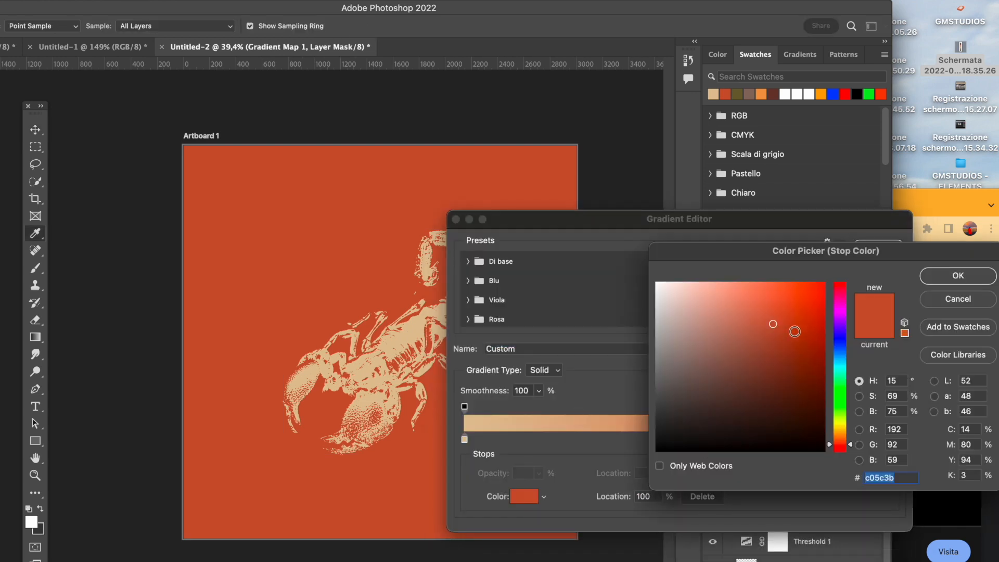
left_click(957, 276)
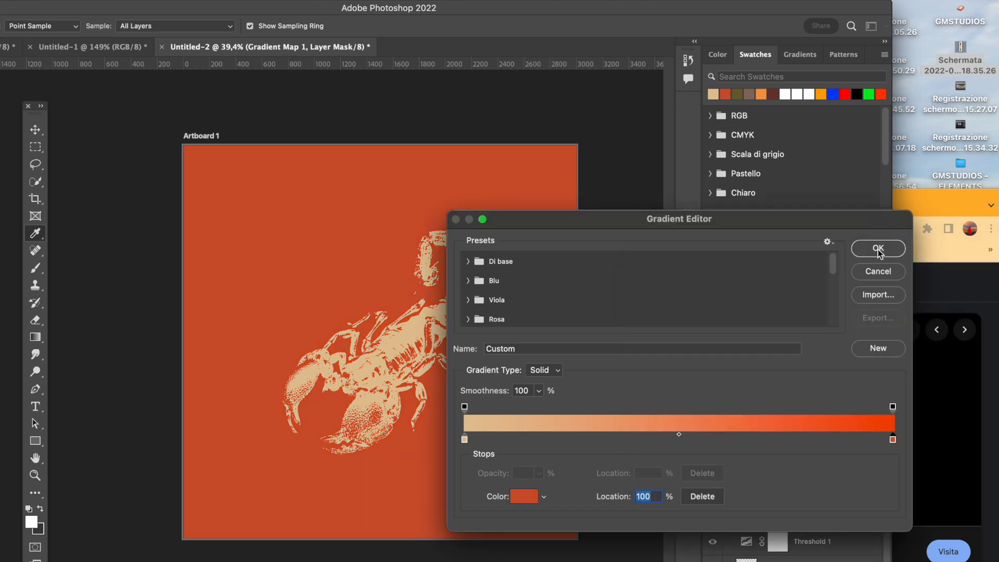
left_click(878, 247)
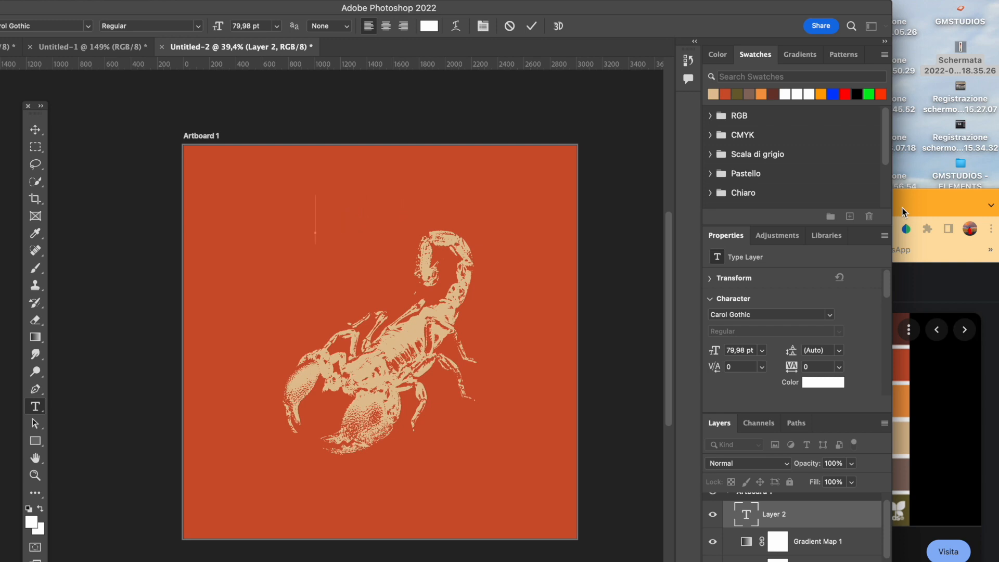
Set the gothic 'Sleek Killer' title, colour it, and warp it into an Arc above the scorpion
type("Sleek Killer")
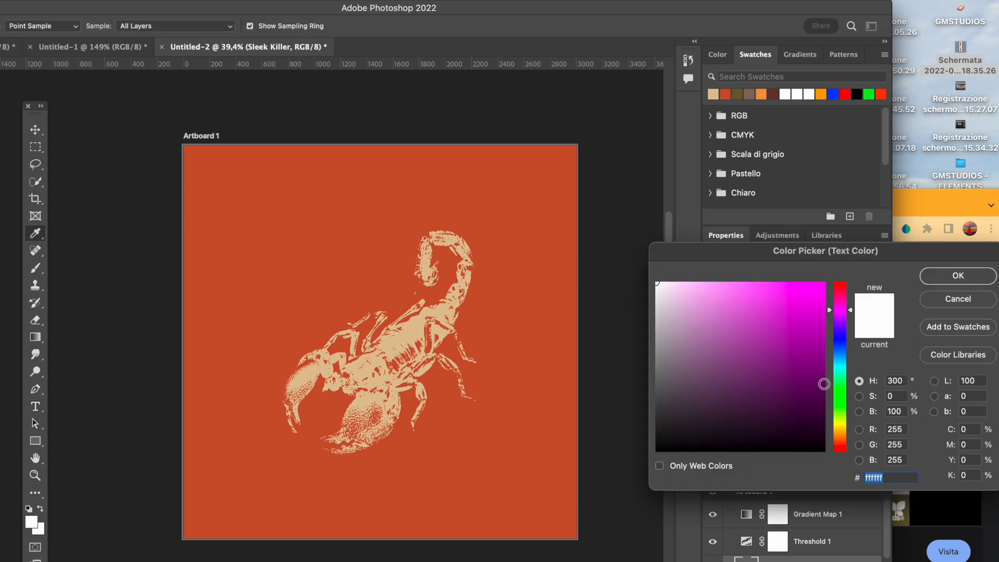
left_click(956, 275)
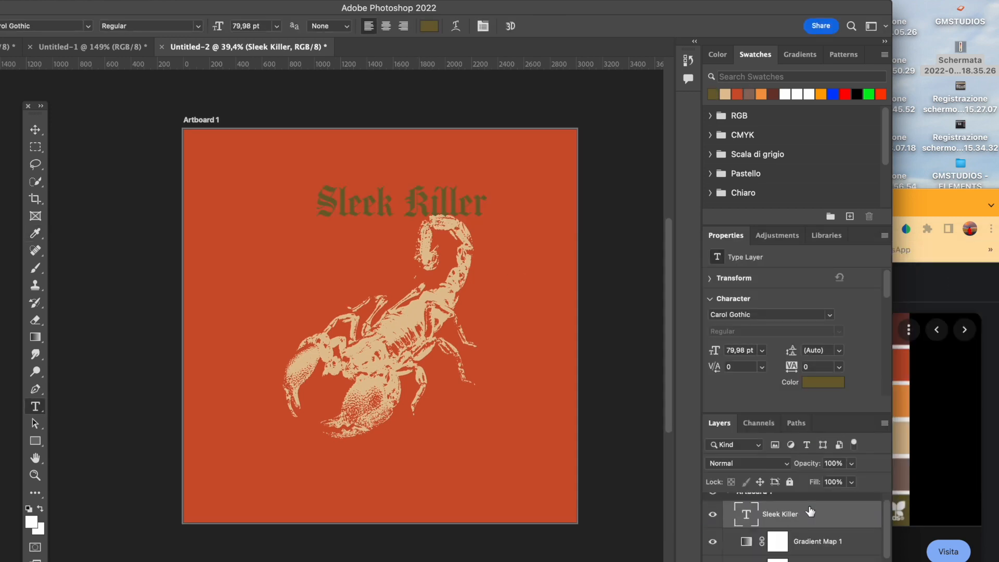
left_click(822, 381)
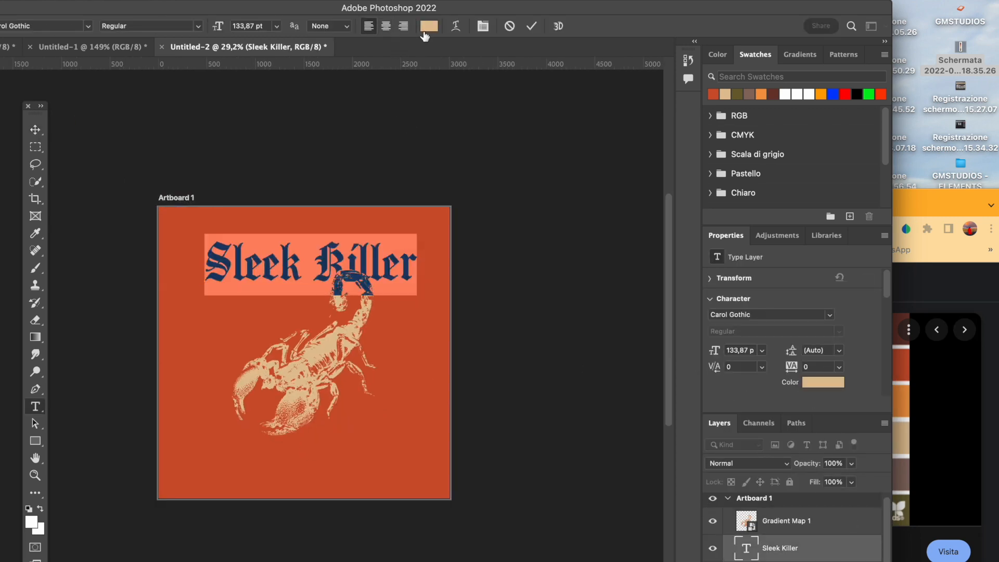
left_click(454, 26)
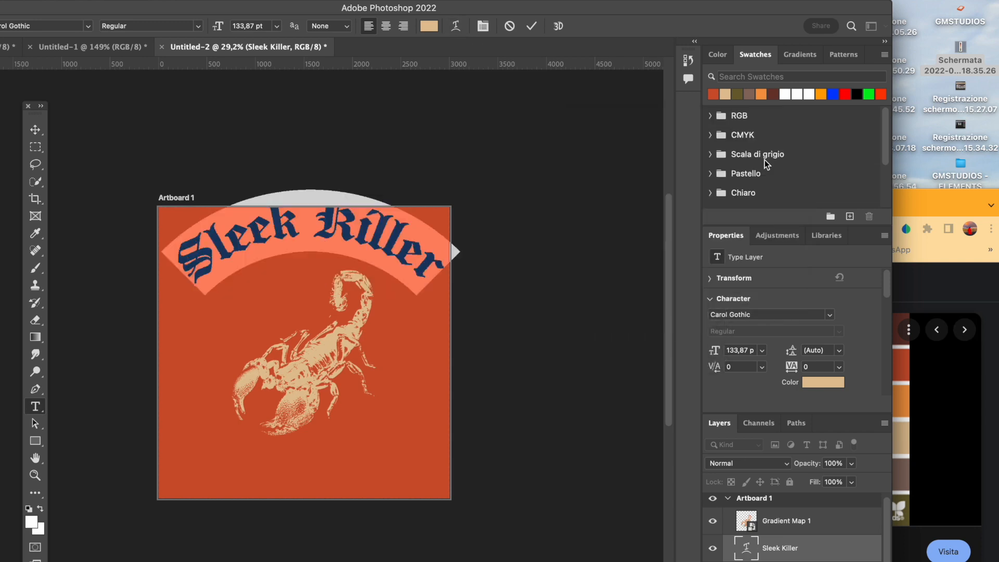
mouse_move(455, 30)
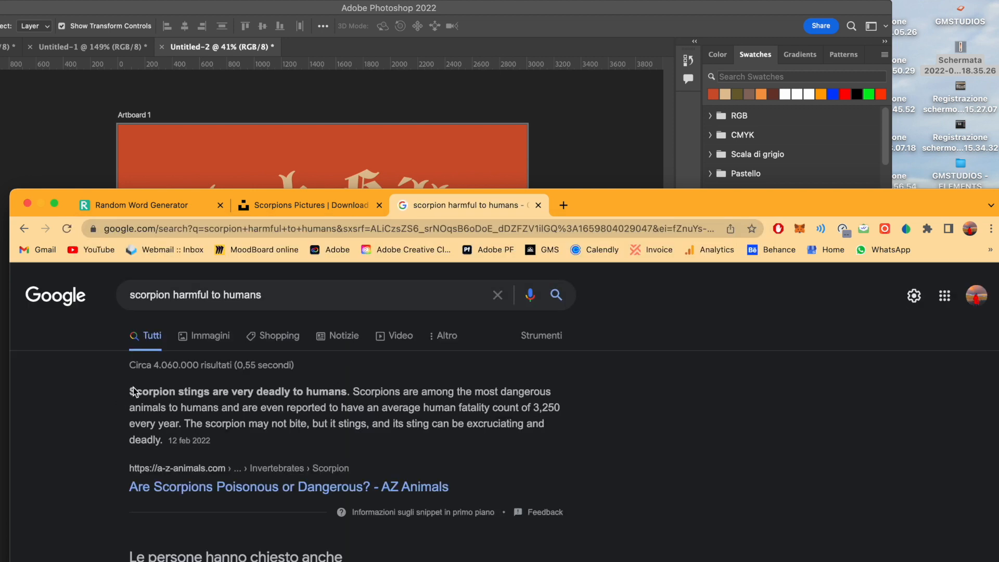
Select and copy the featured snippet on deadly scorpion stings for 'scorpion harmful to humans'
left_click_drag(130, 391, 159, 440)
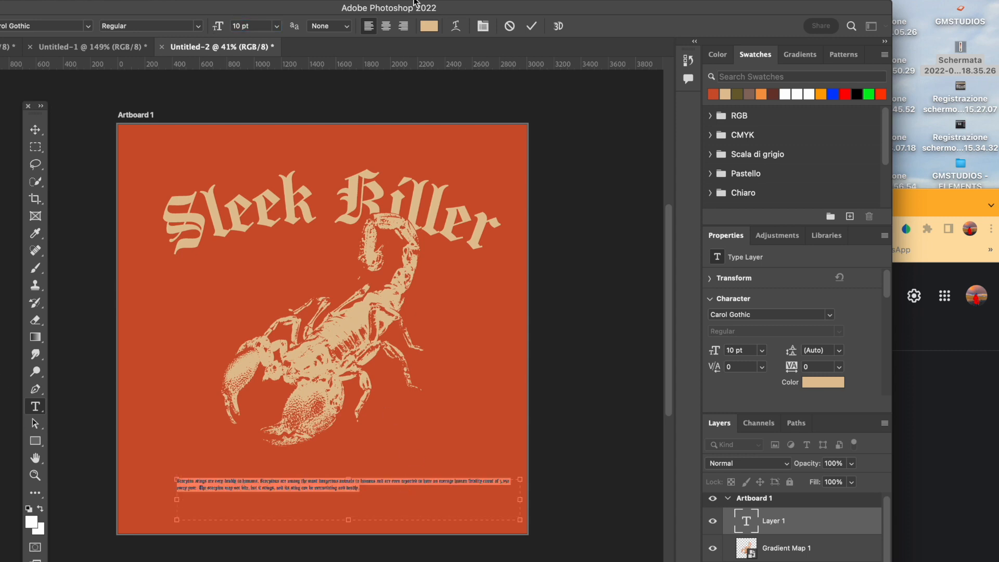
Set the sting facts paragraph in Druk Text Wide, centred, All Caps, with a widened box, and place the Unsplash waterfall photo
left_click(44, 26)
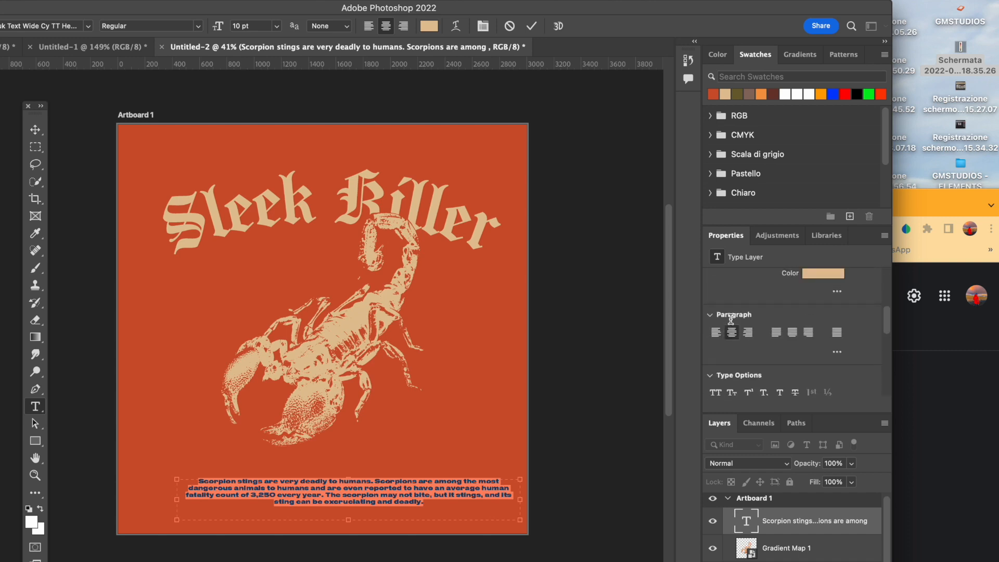
left_click(715, 326)
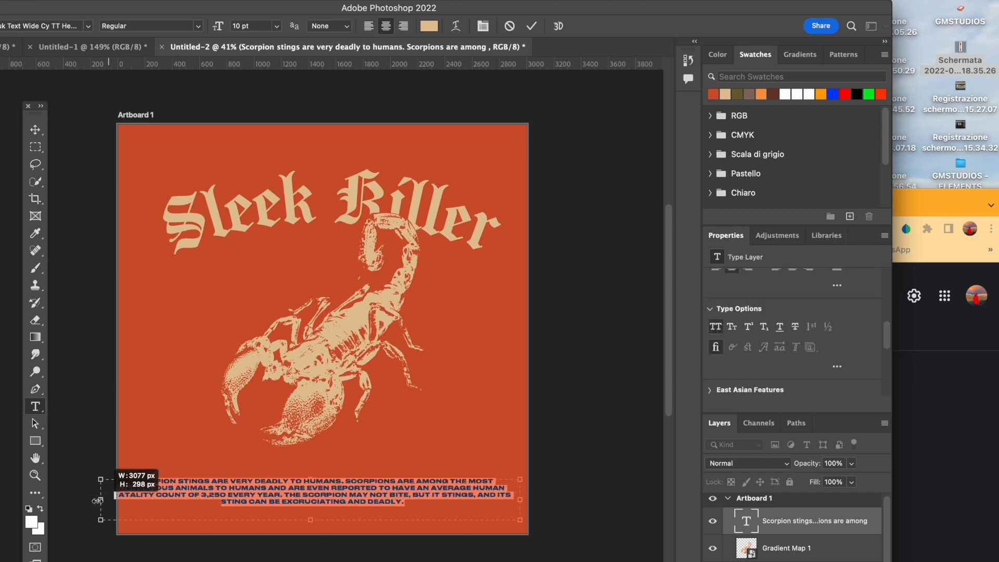
left_click(34, 129)
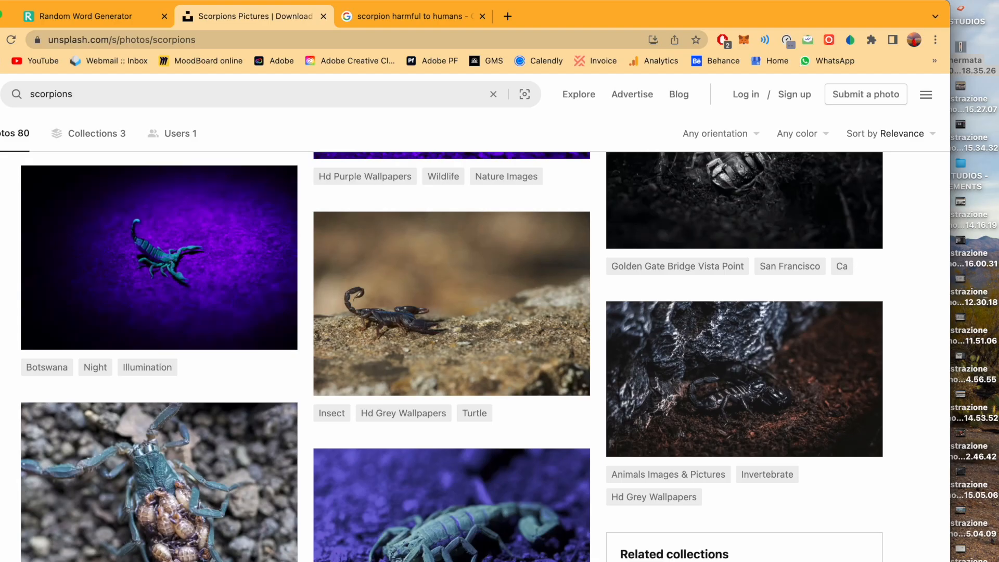
scroll("down", 3)
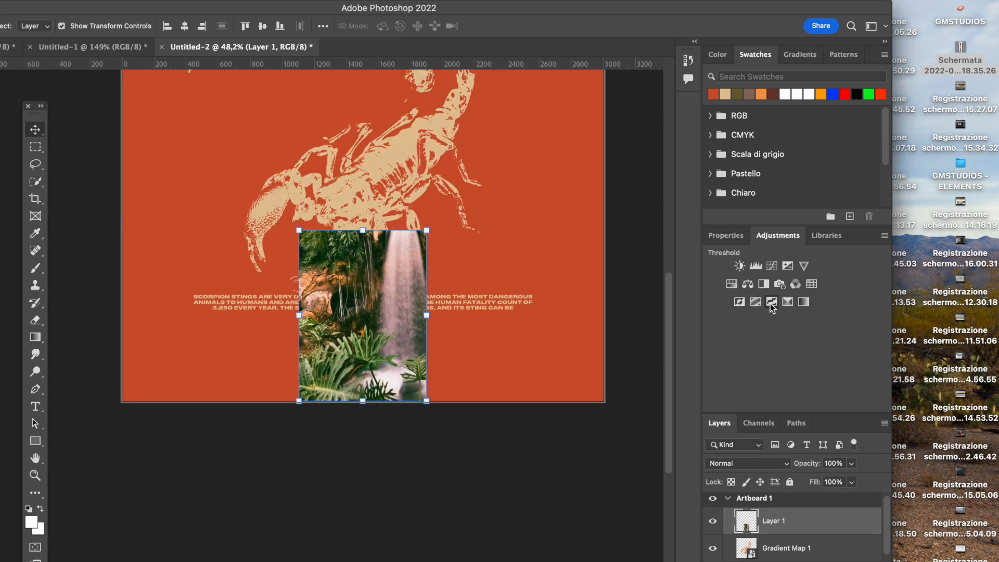
Add a Threshold adjustment ahead of the 10 pt Druk Text Wide 'SLEEK KILLER' line
left_click(724, 236)
type("SLEEK KILLER")
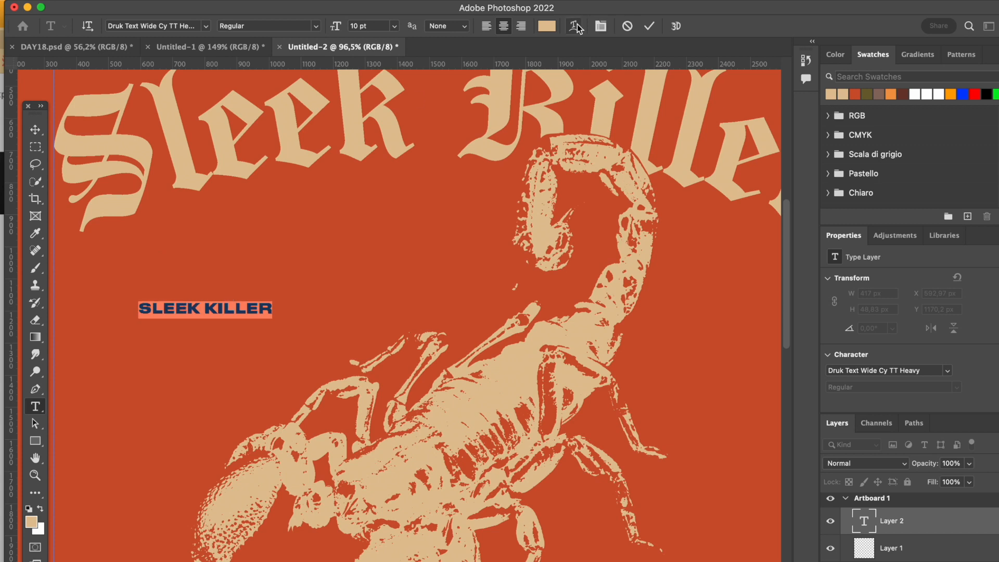
Arch the SLEEK KILLER title with Warp Text and give its copy below a different typeface
left_click(573, 26)
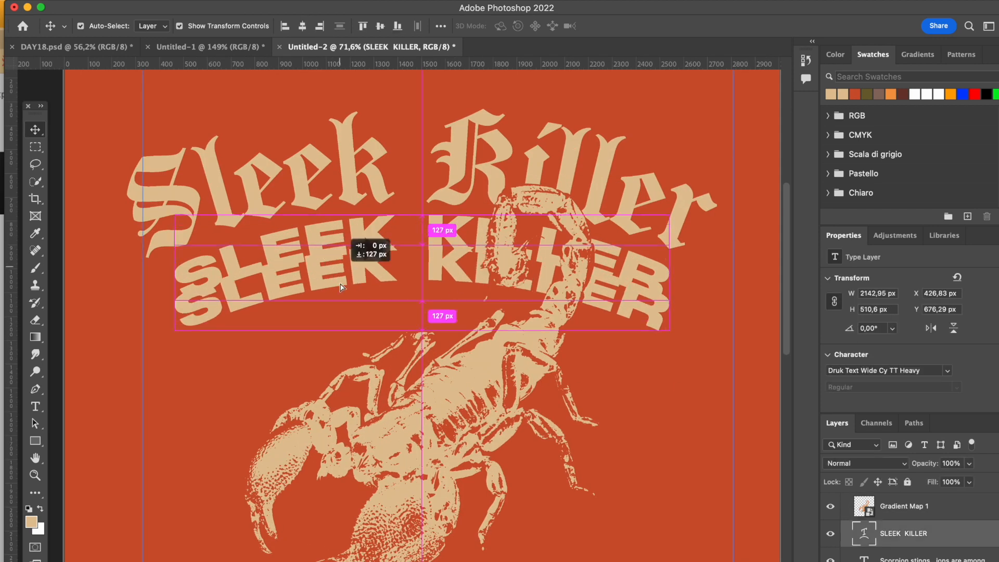
left_click(156, 26)
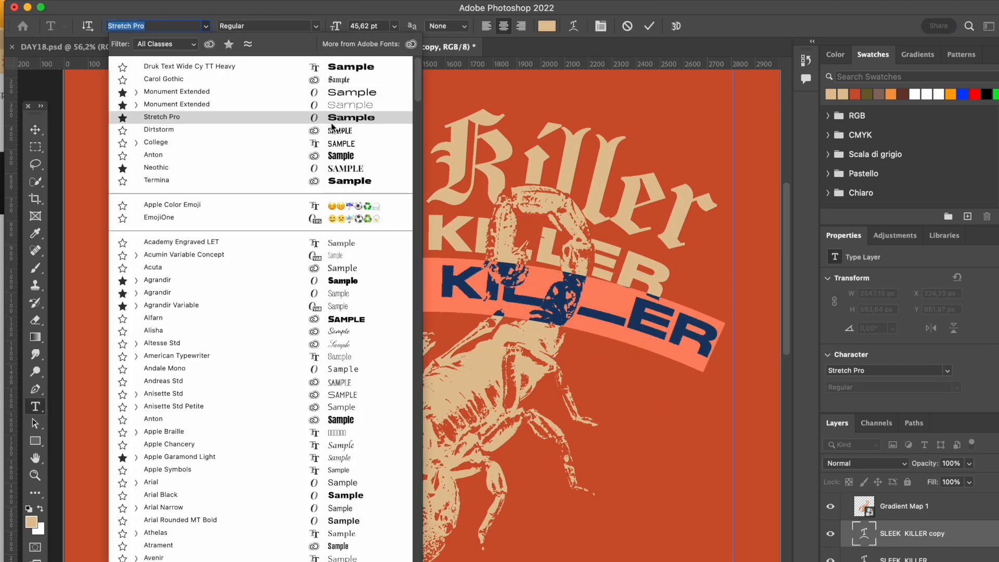
left_click(158, 130)
type("harful sign")
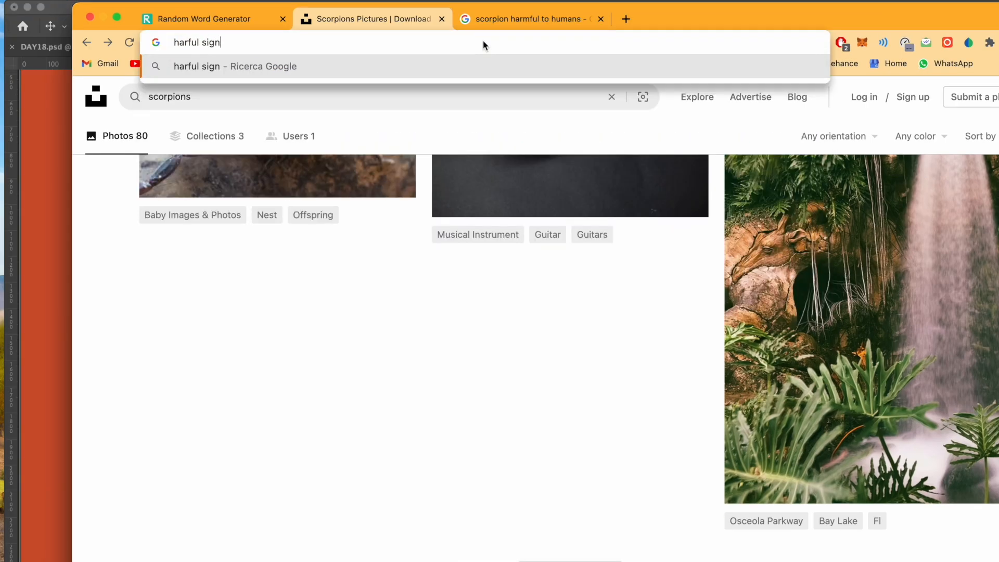
Search 'scorpion warning sign' and browse the Google image results
key("enter")
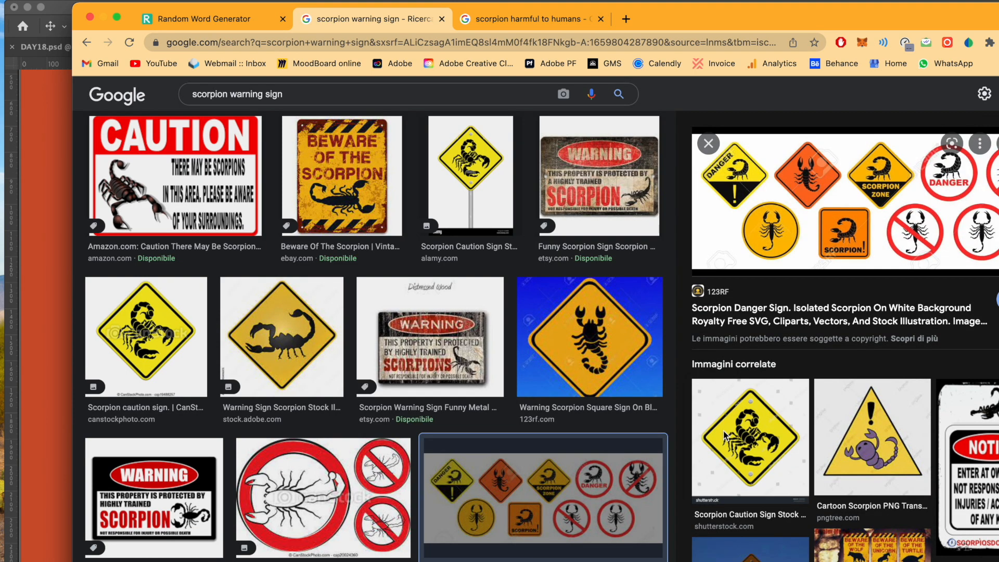
scroll("down", 3)
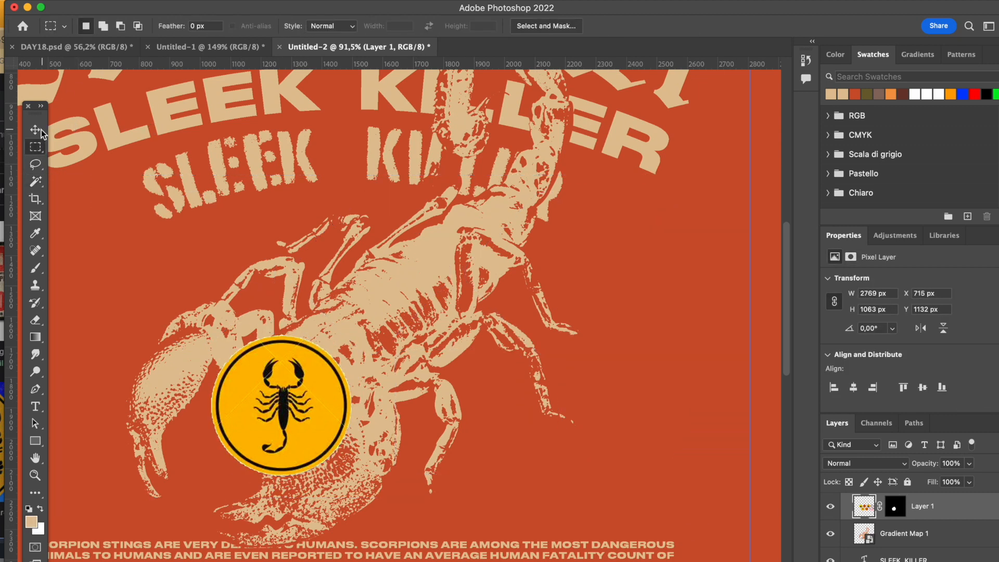
Reposition the Threshold and white-to-dark-red Gradient Map layers above the artwork
left_click(34, 130)
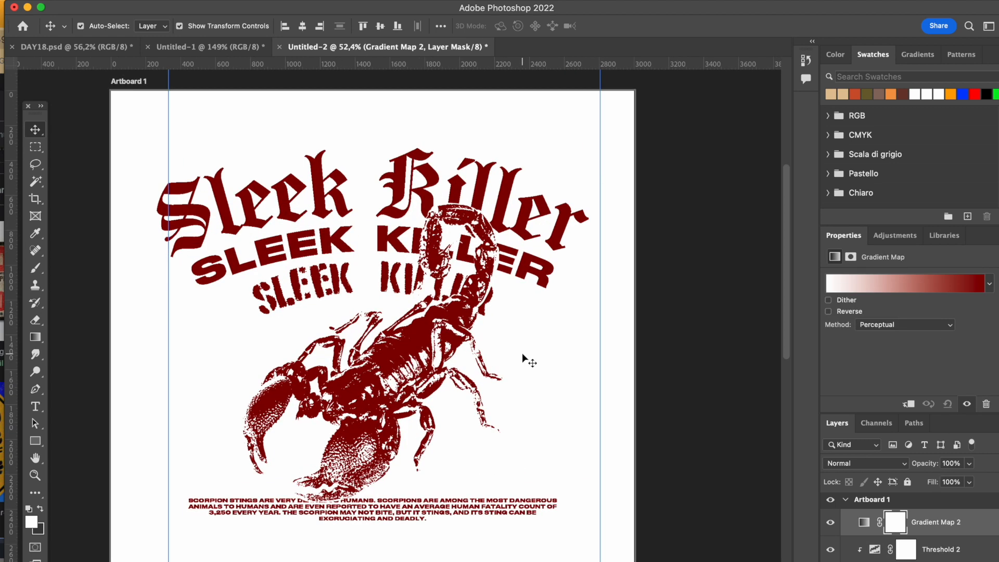
Recolour the white poster background with the beige swatch
left_click(904, 283)
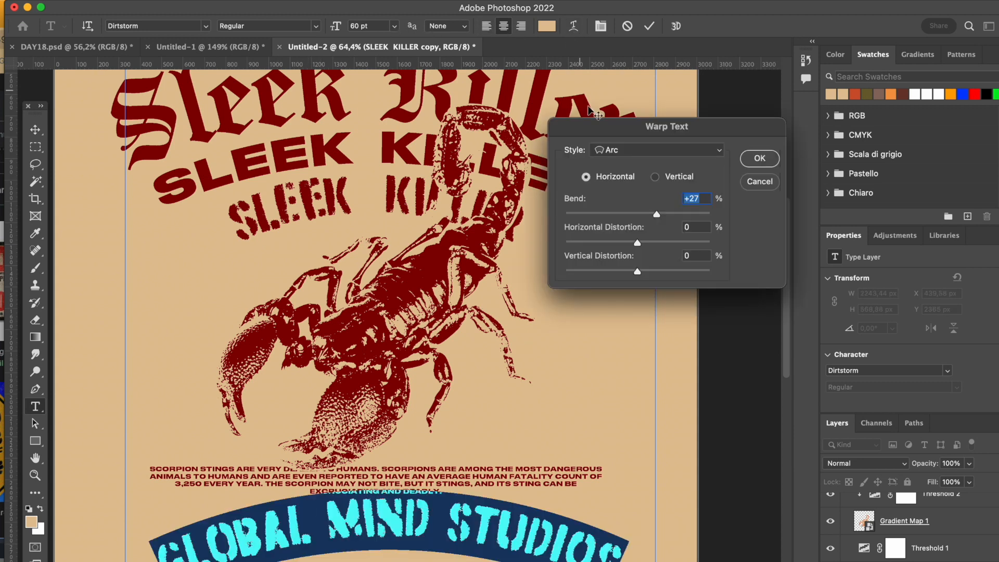
Apply a Twist warp with reduced Bend to GLOBAL MIND STUDIOS and place it below the sting paragraph
left_click(655, 150)
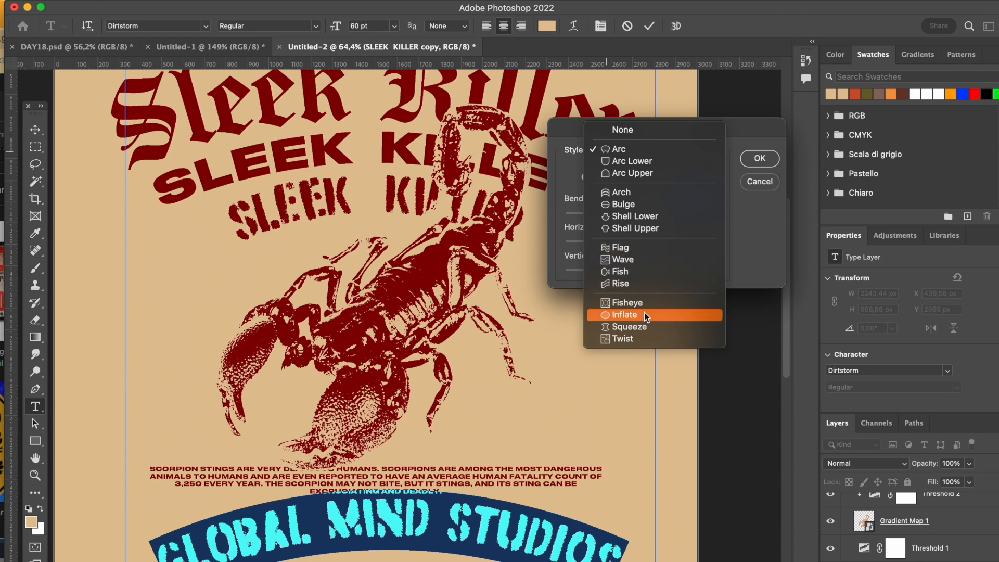
left_click(621, 338)
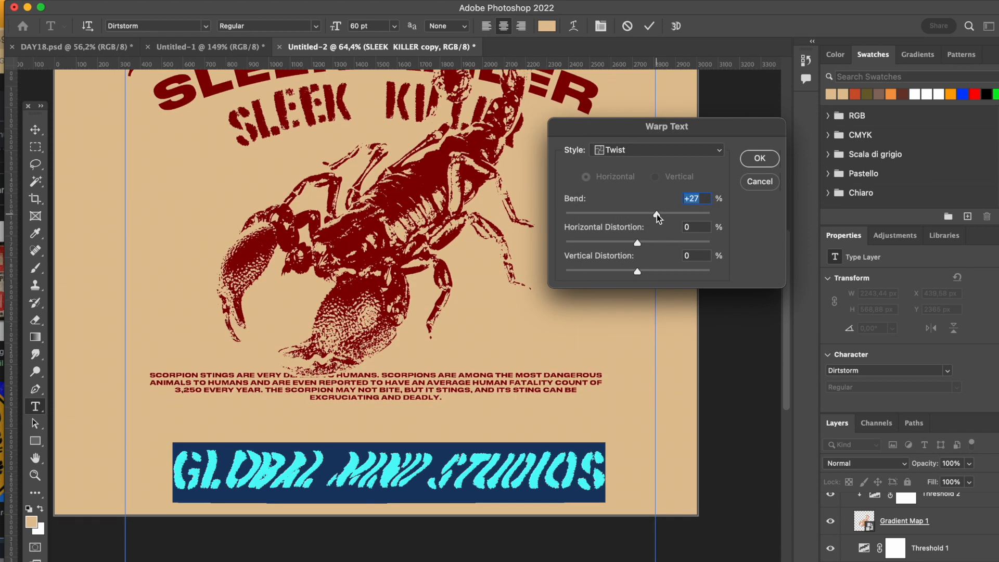
left_click_drag(653, 213, 628, 213)
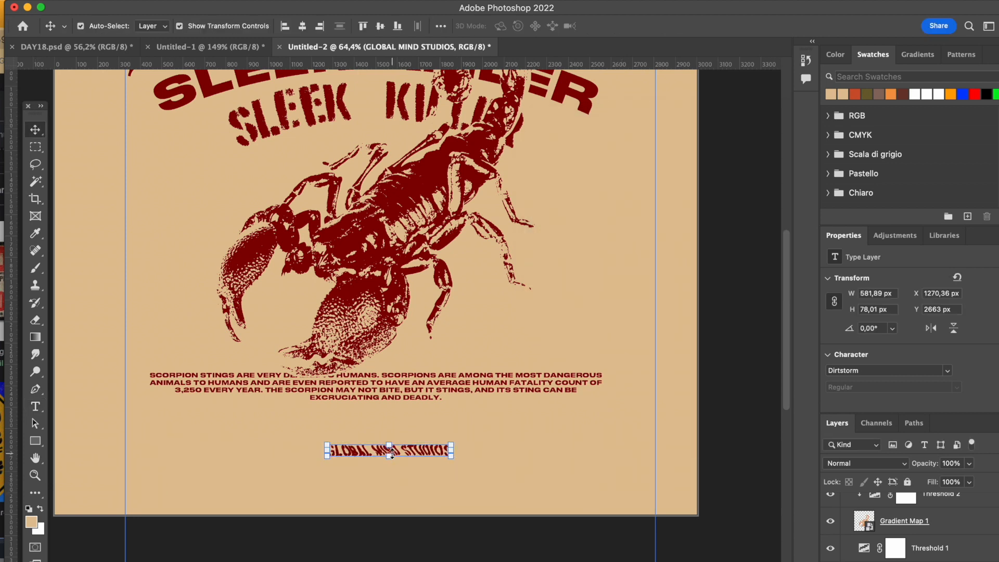
left_click_drag(389, 451, 375, 417)
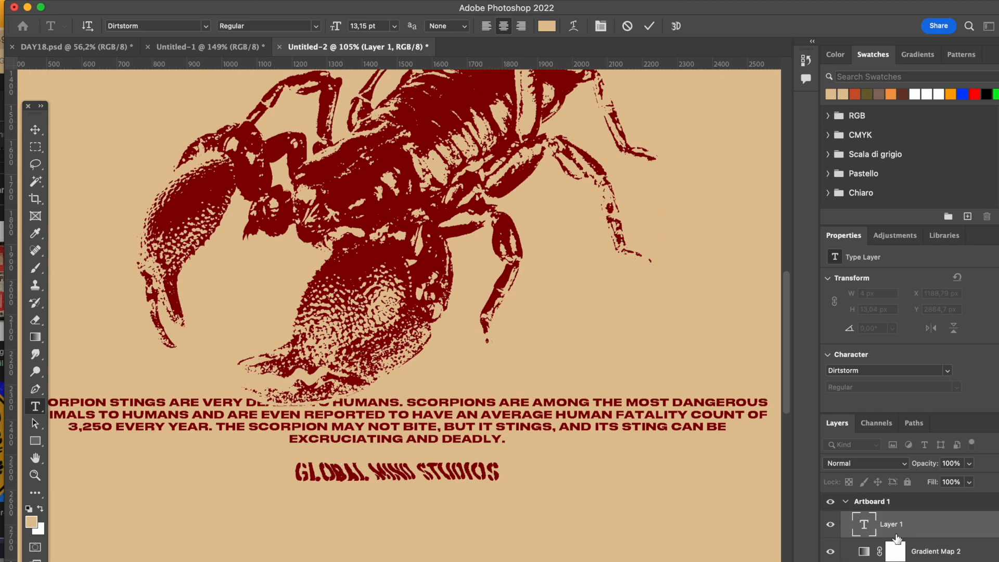
Create a SLEEK KILLER label in the scorpion's dark red, change its typeface and position it left of the credit
left_click(544, 25)
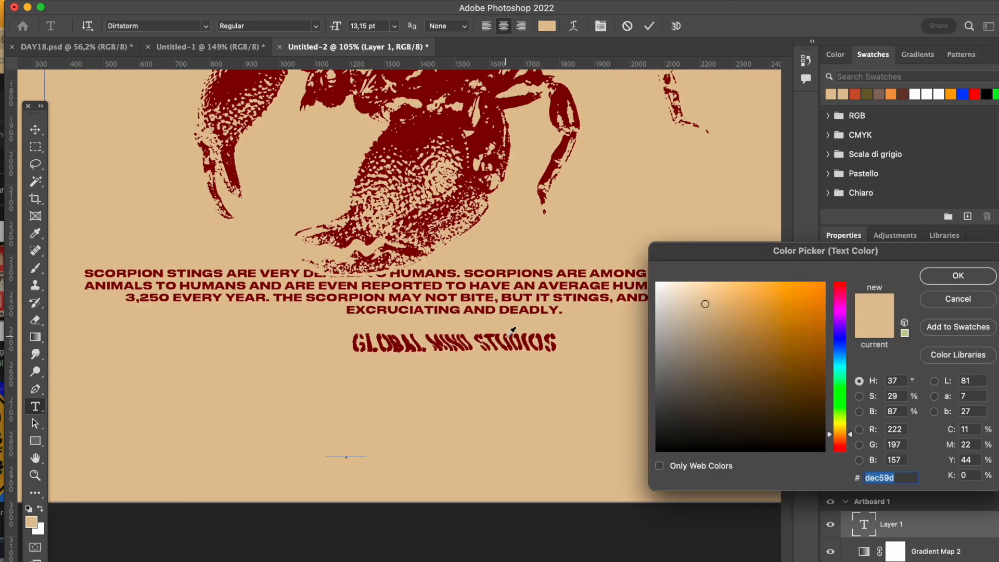
left_click(957, 275)
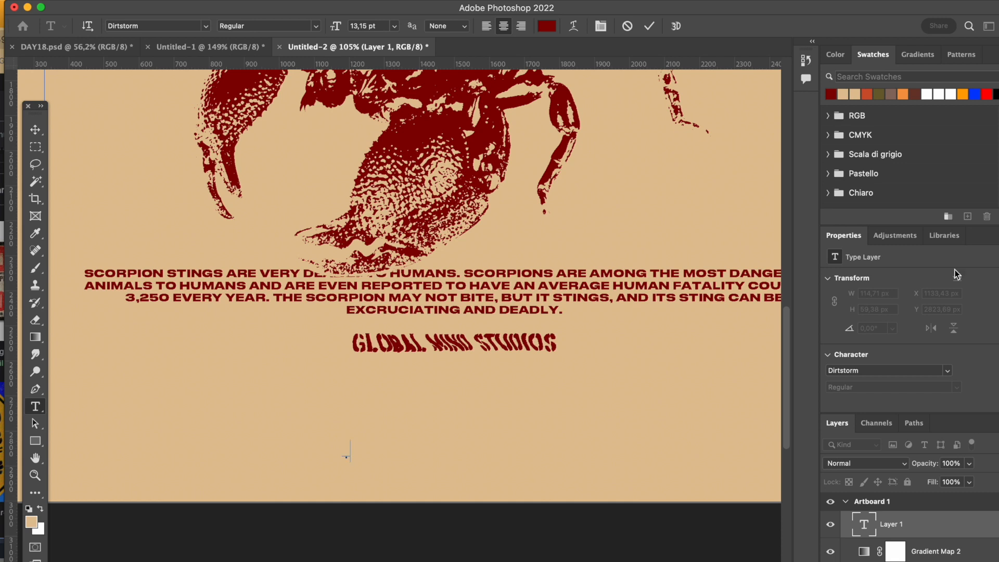
type("SLEEK KILLER")
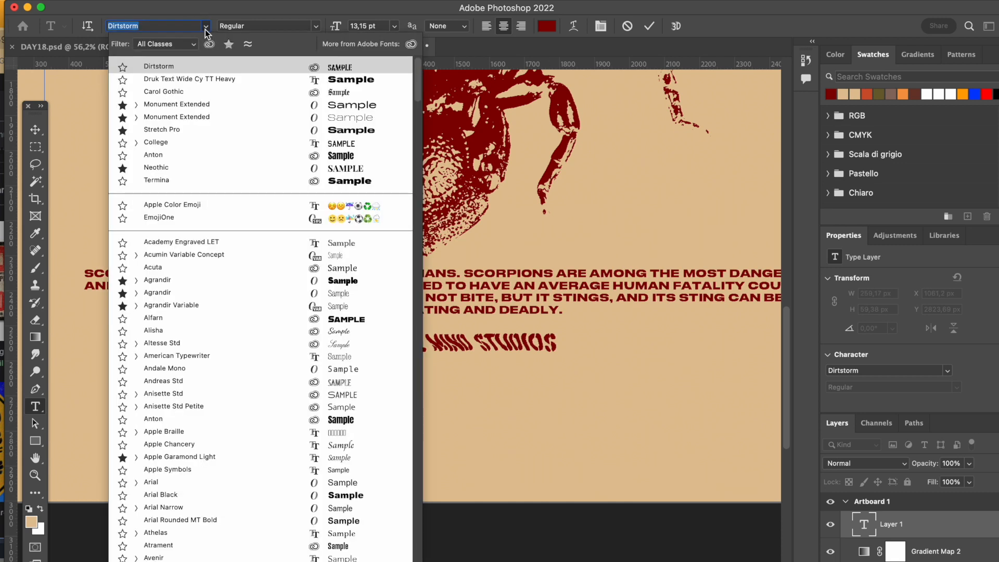
left_click(162, 130)
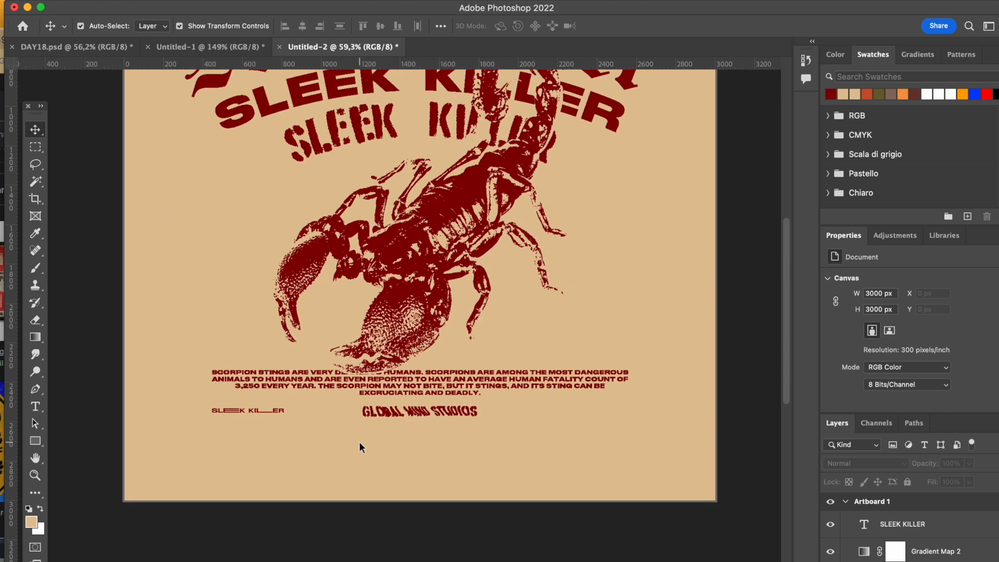
left_click_drag(247, 410, 327, 415)
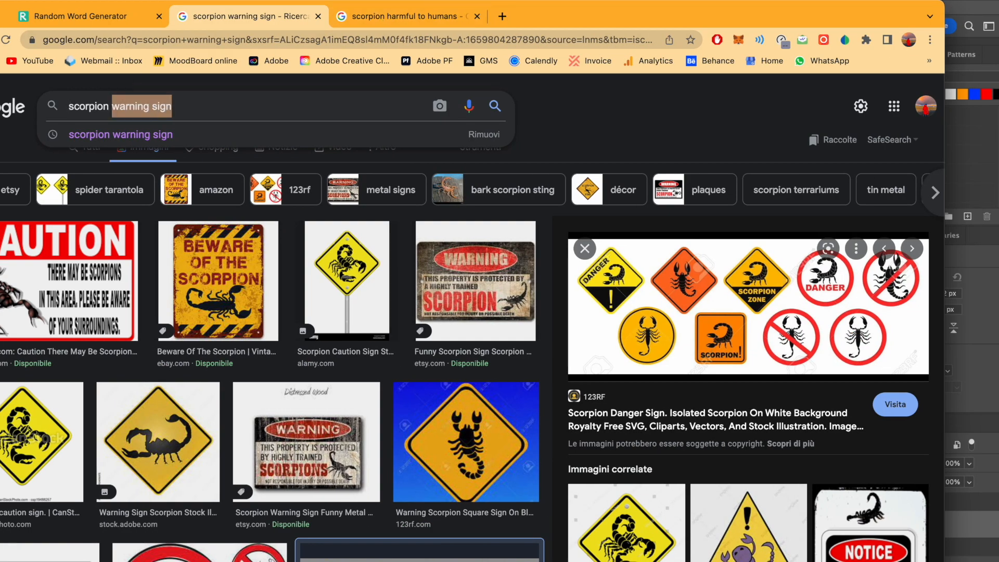
Search Google for 'scorpion PNG'
type("scorpion PNG")
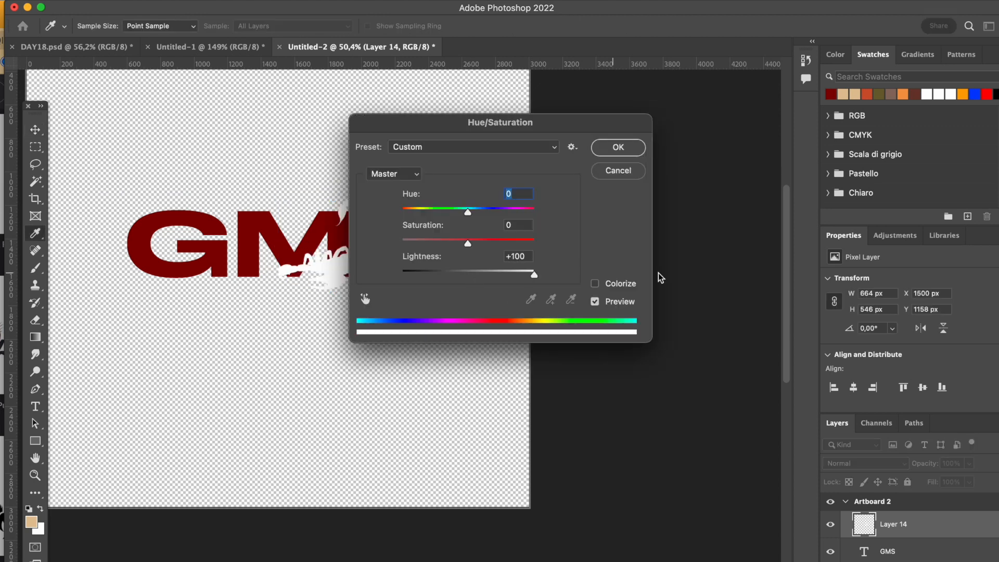
Confirm Hue/Saturation Lightness +100 to turn the logo scorpion white
left_click(616, 147)
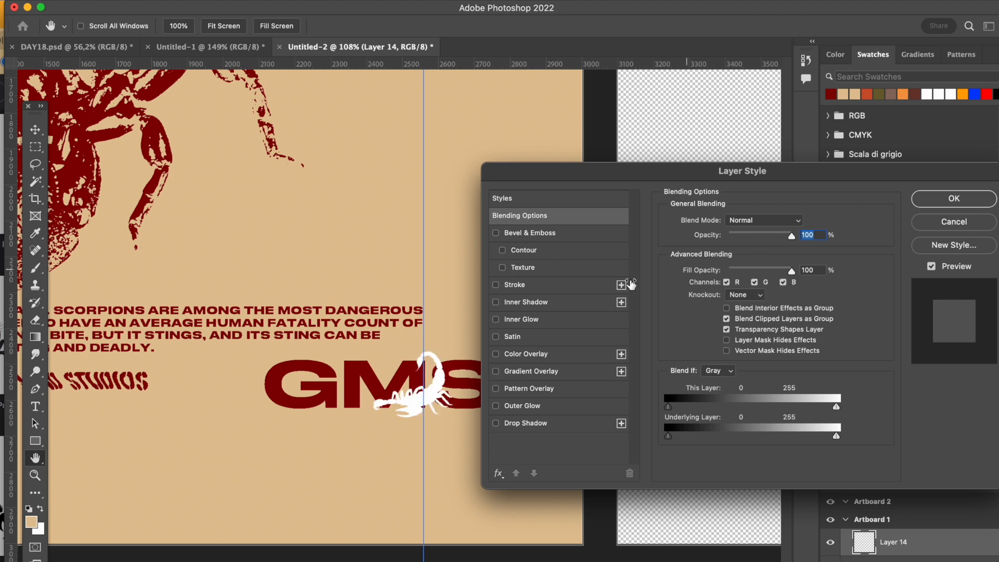
Enable a dark-red Stroke, lower the fill opacity and add Satin shading to the logo scorpion
left_click(514, 284)
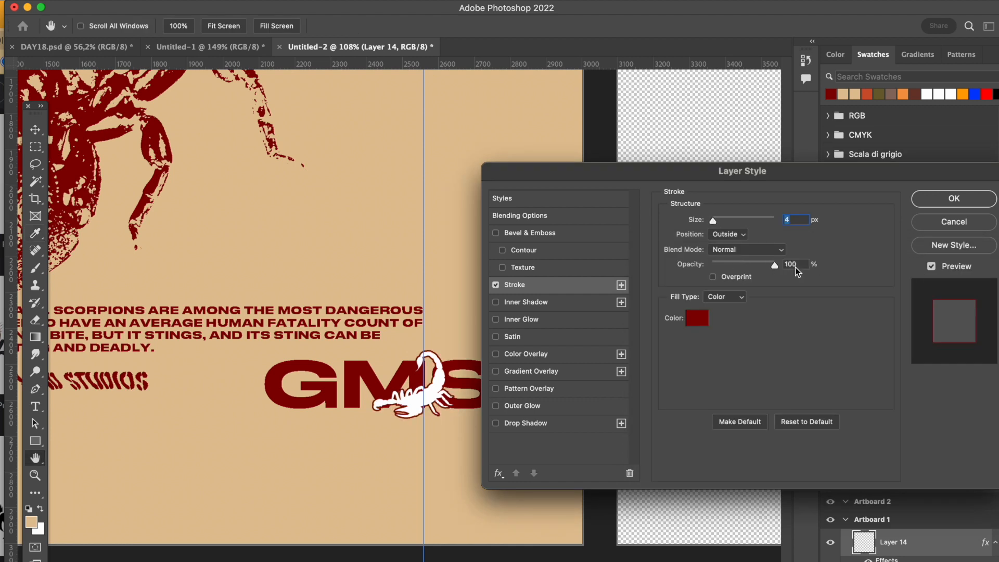
left_click(519, 215)
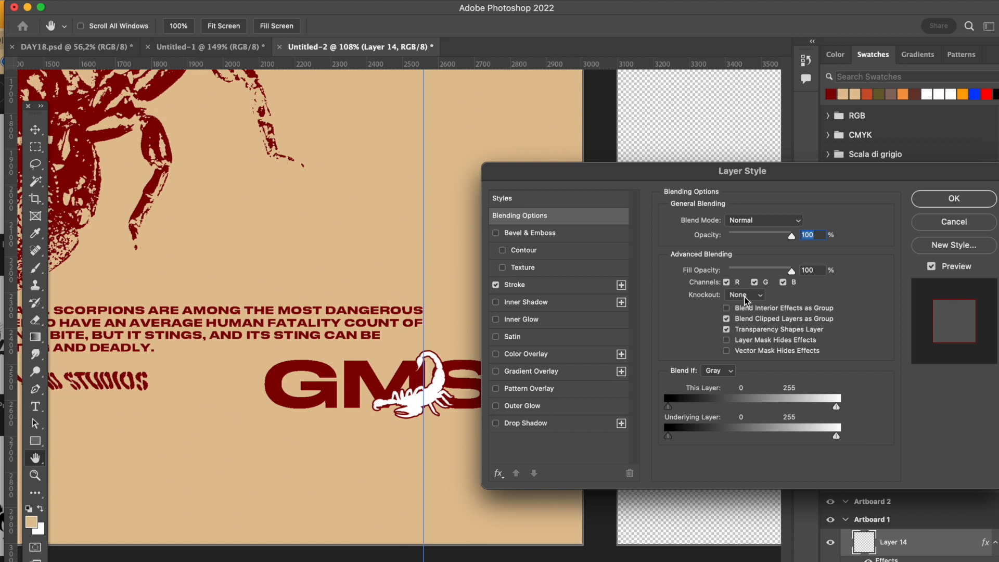
left_click_drag(796, 269, 726, 270)
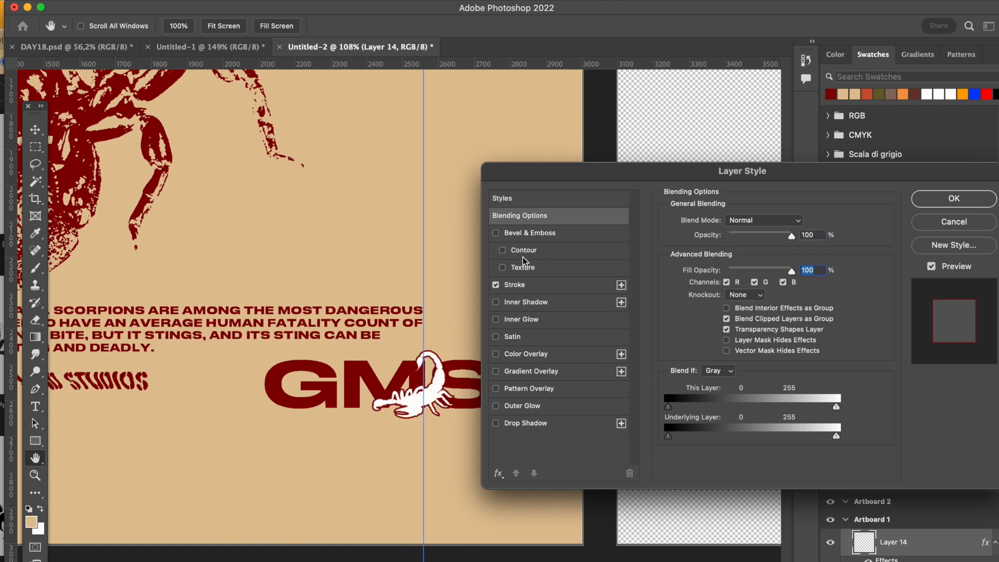
left_click(511, 336)
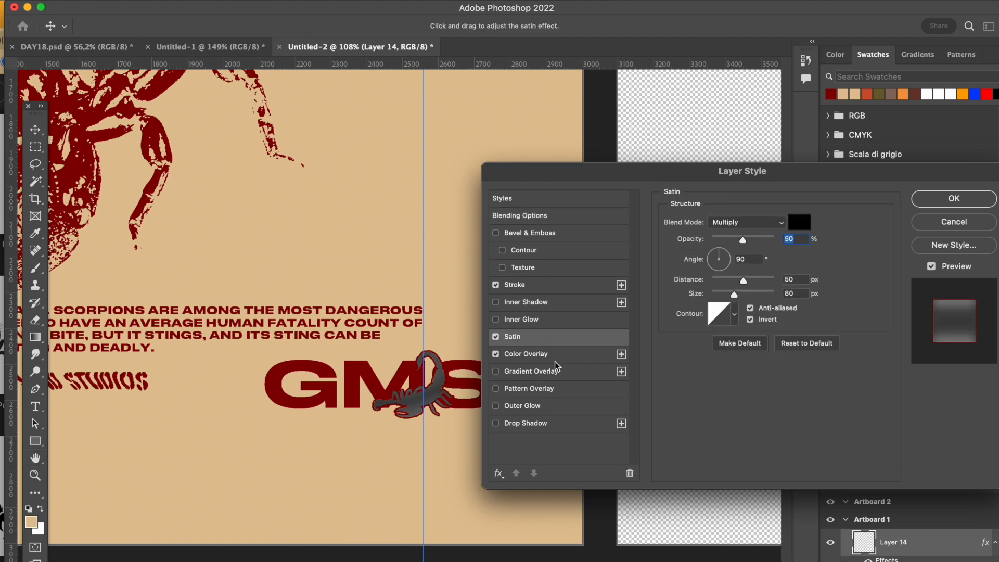